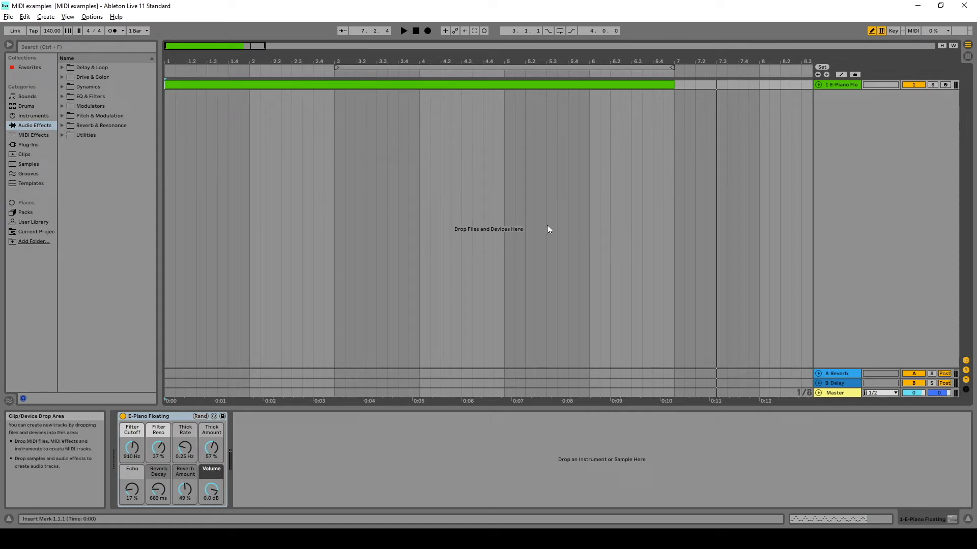
mouse_move(520, 221)
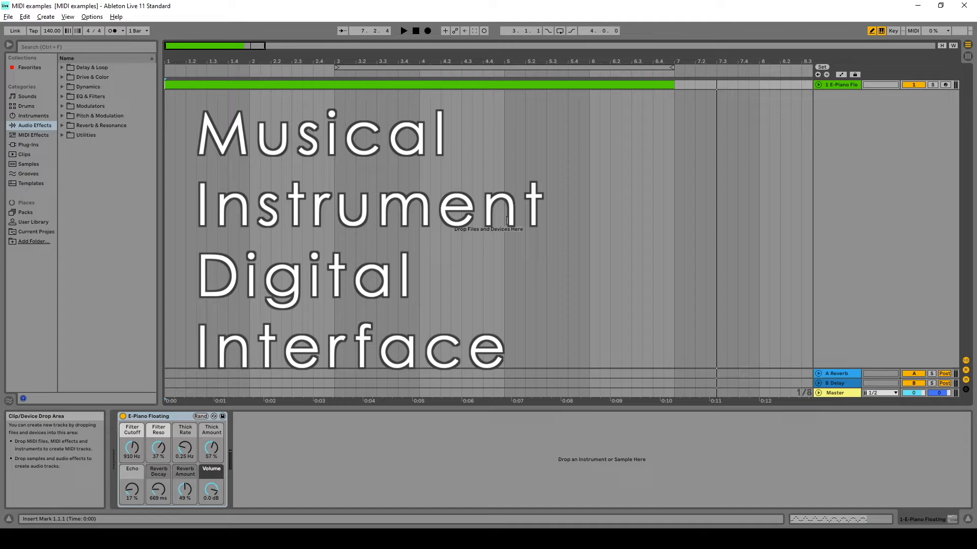
mouse_move(499, 220)
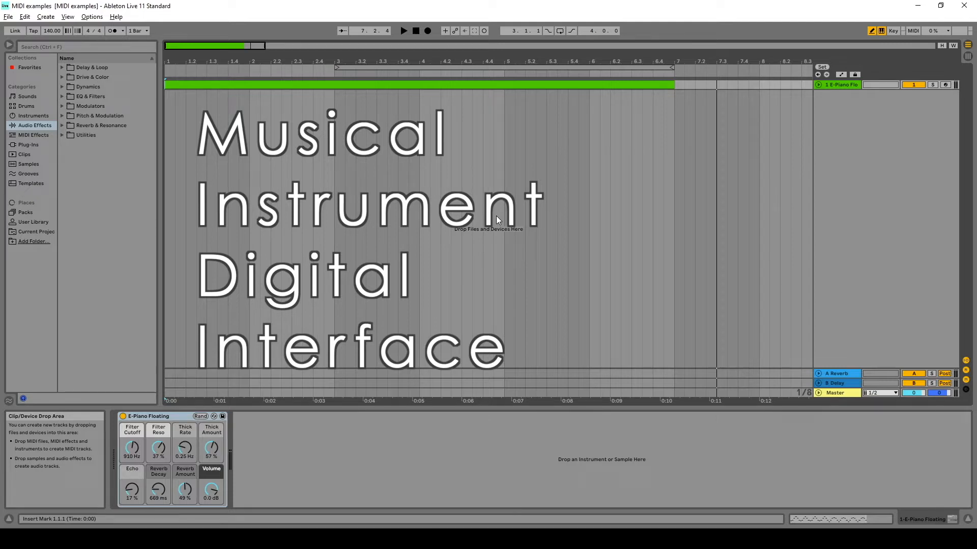
mouse_move(592, 161)
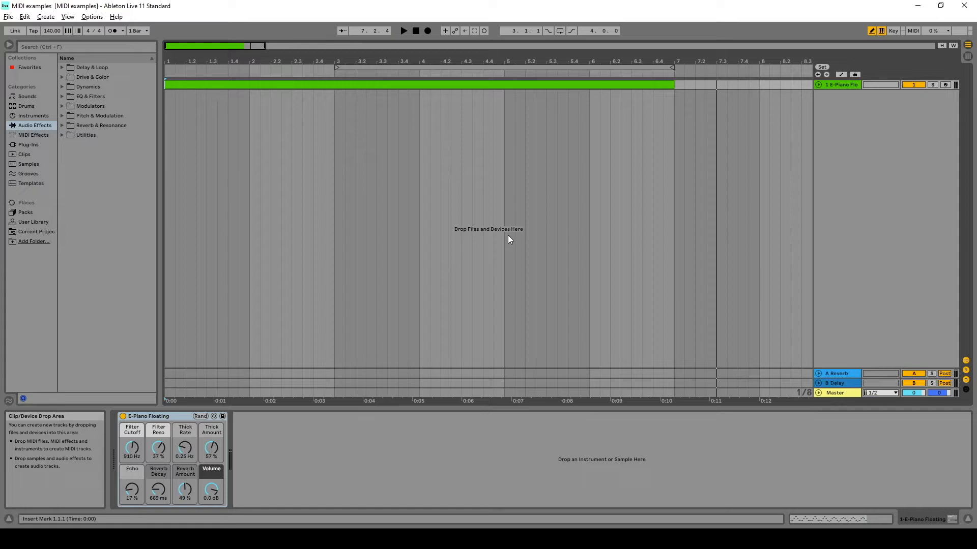
mouse_move(764, 169)
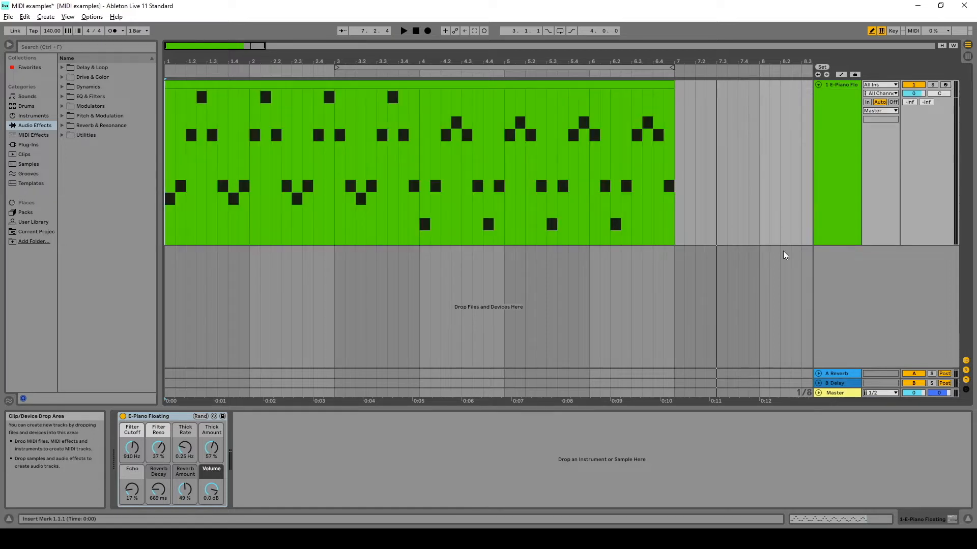
mouse_move(341, 200)
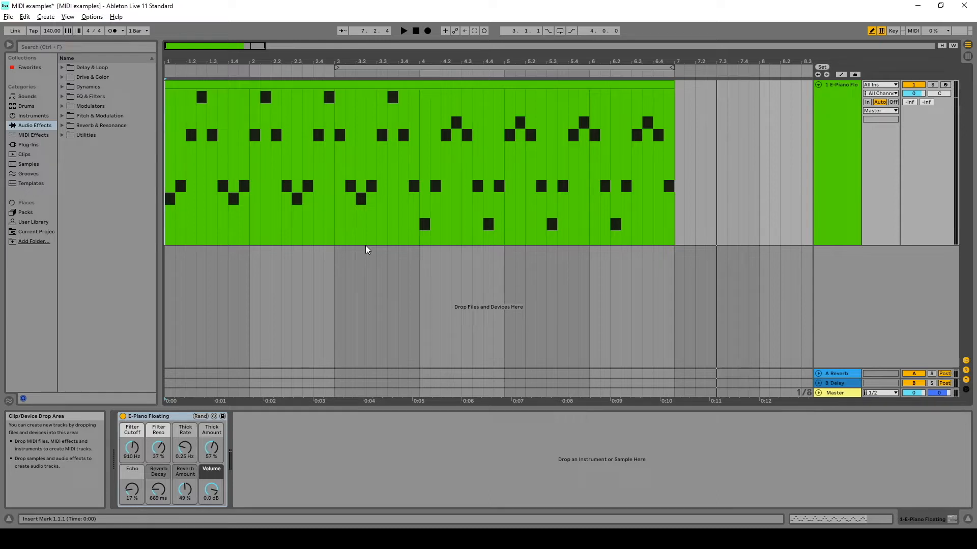
mouse_move(359, 252)
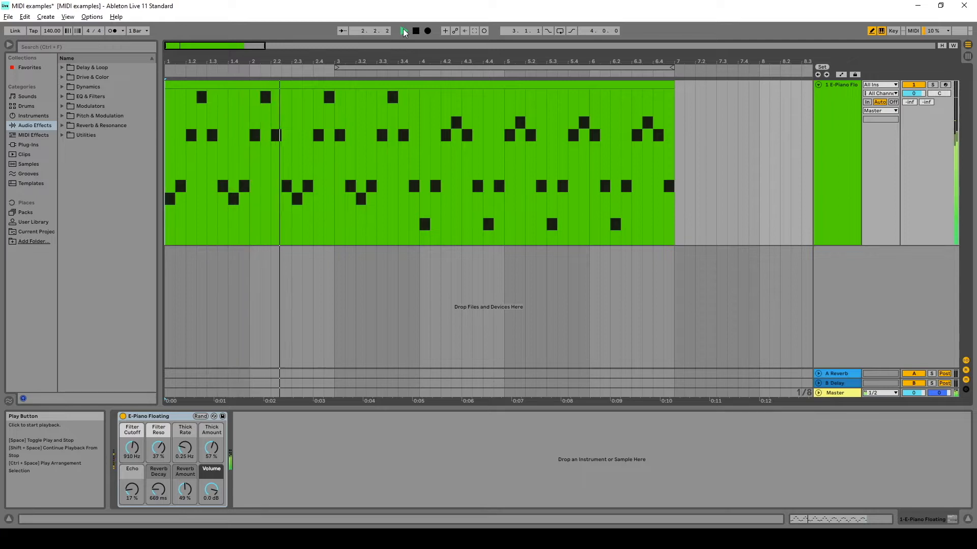
Play the E-Piano Floating clip through to its end.
click(403, 30)
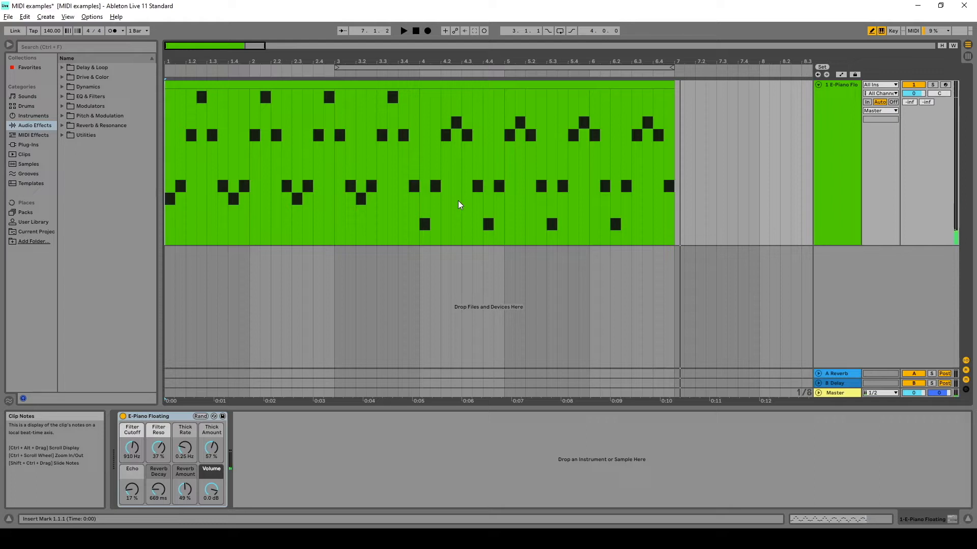
mouse_move(458, 204)
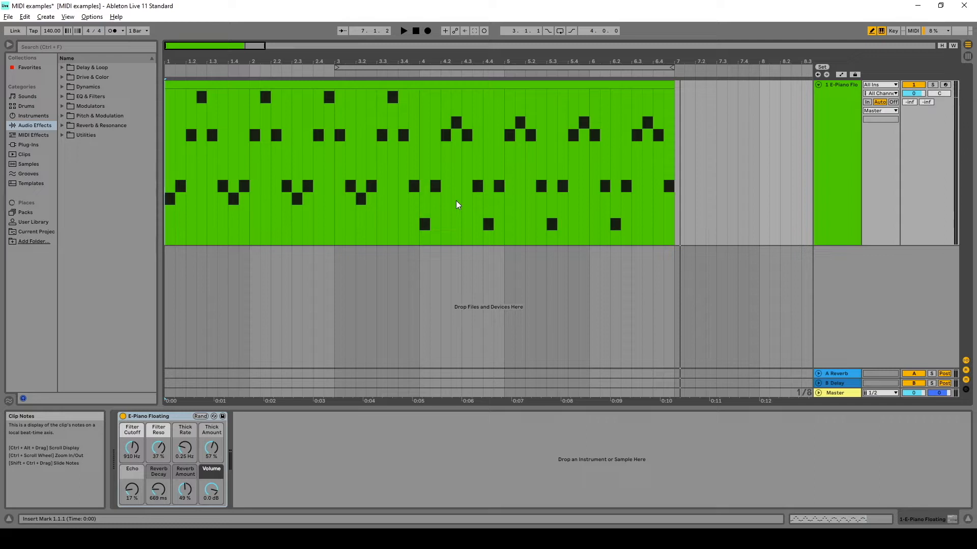
mouse_move(450, 207)
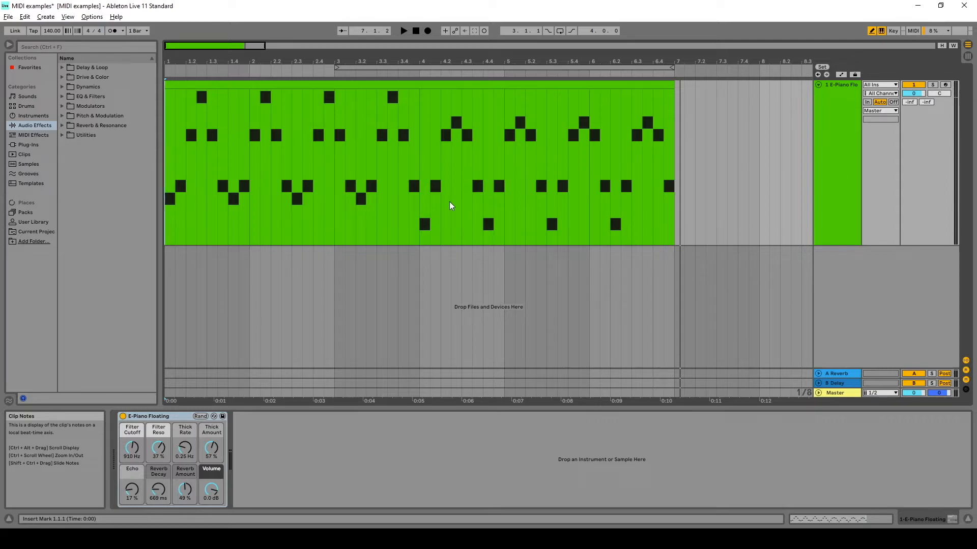
mouse_move(280, 118)
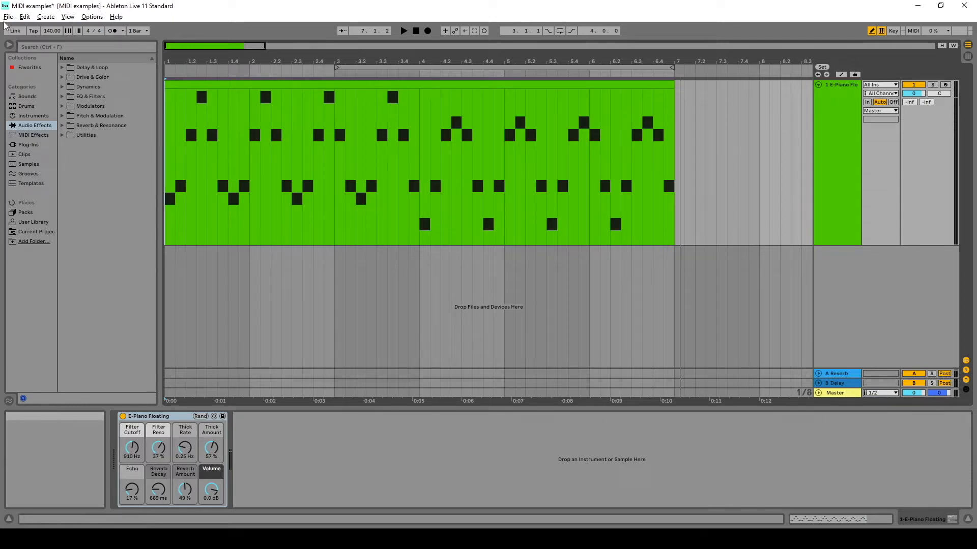
Export the piano clip via File > Export MIDI Clip as 'Musecore MIDI' in the MIDI examples Project folder.
click(8, 18)
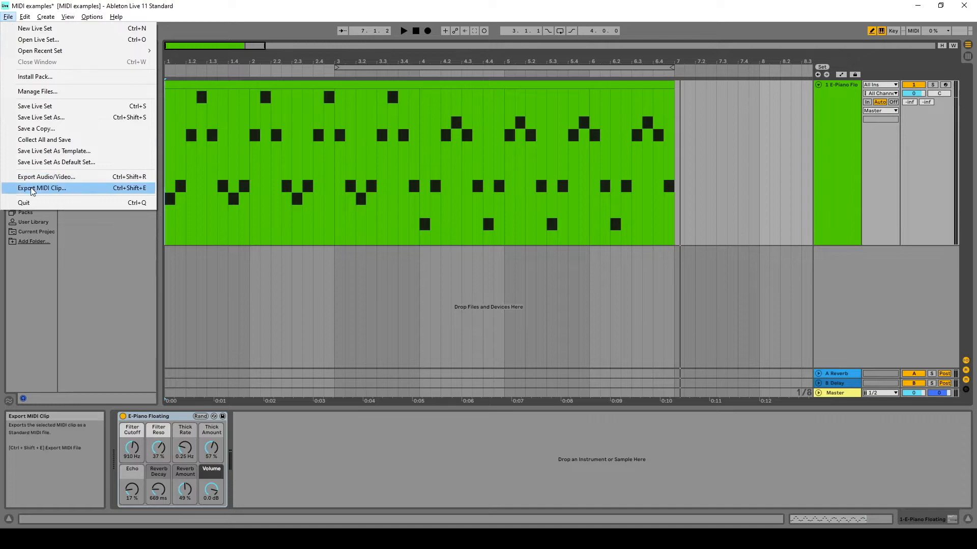
click(40, 187)
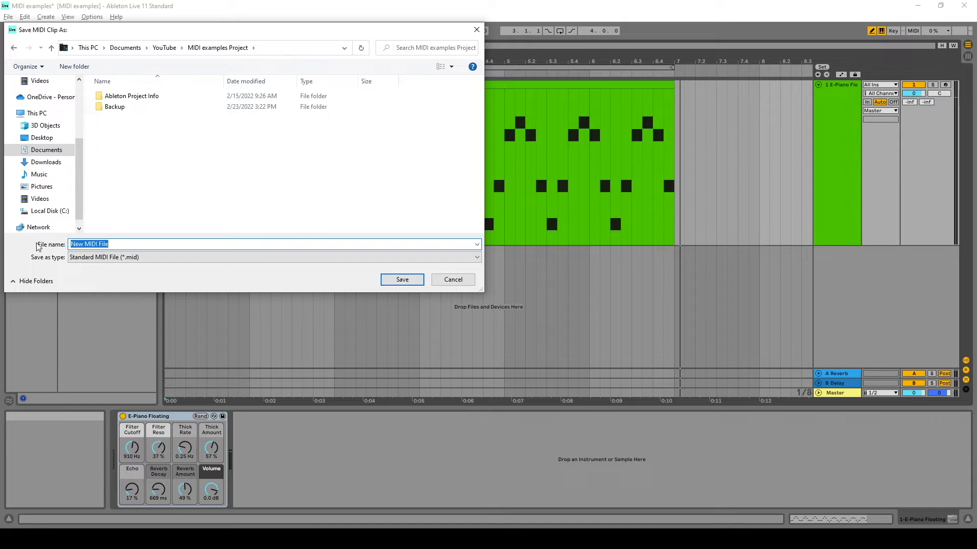
text(Musecore MIDI)
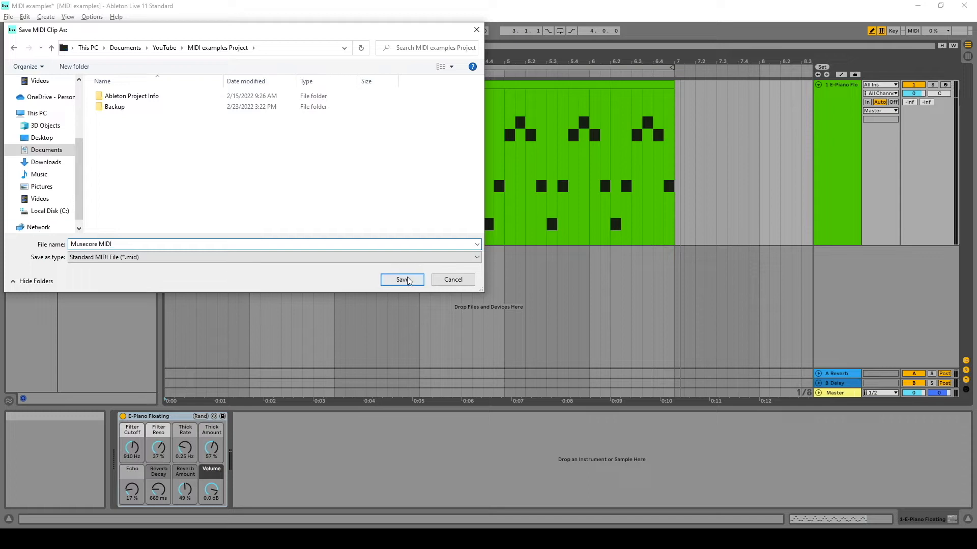
click(400, 278)
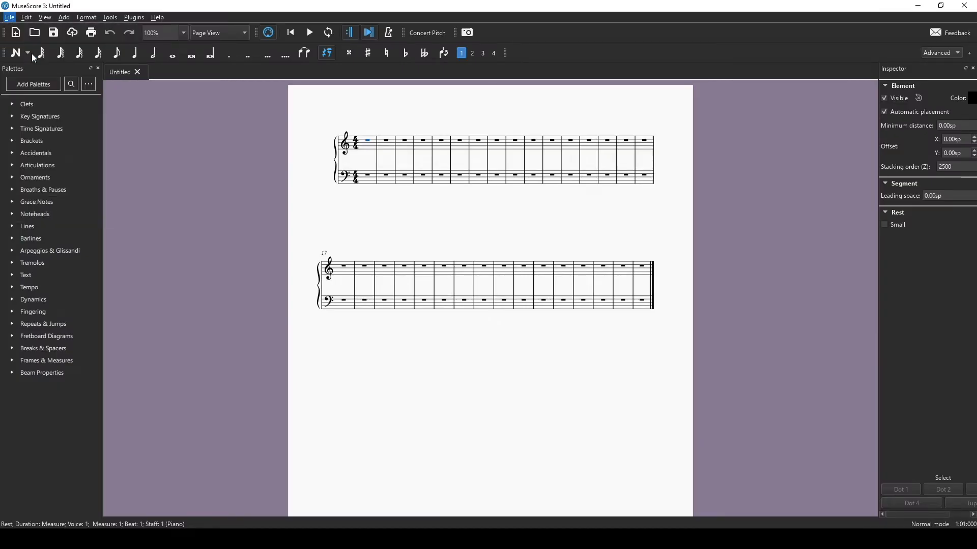
Load the 'Musecore MIDI' file from disk so its notes appear on a treble staff.
click(34, 32)
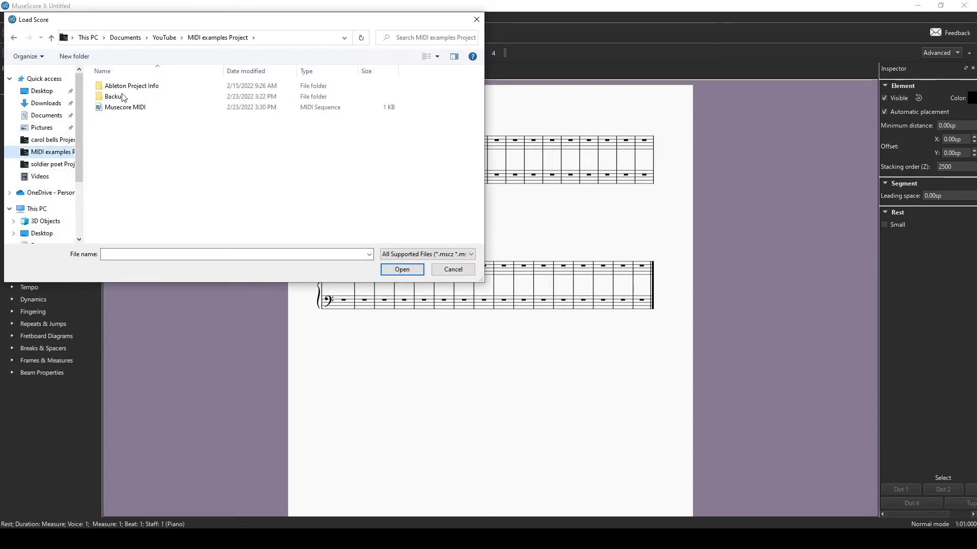
click(125, 107)
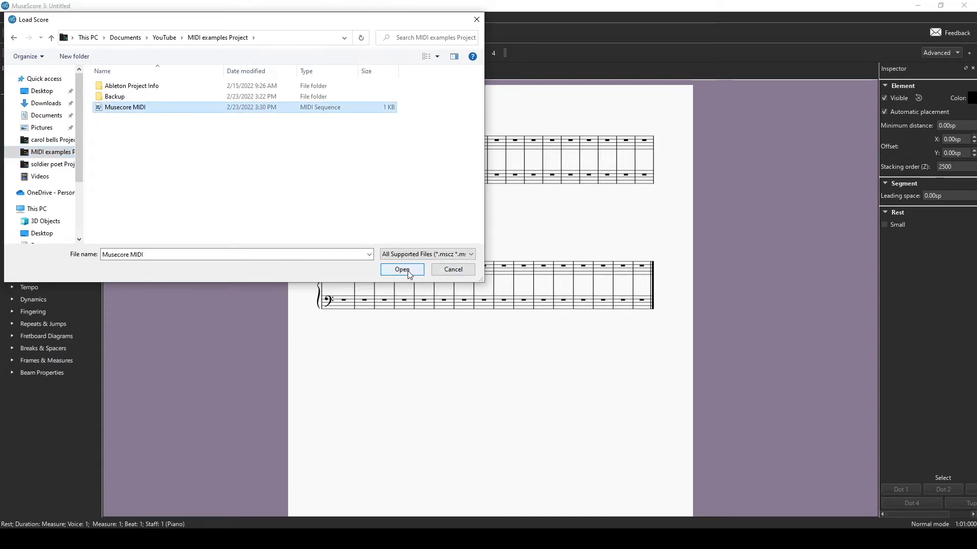
click(401, 269)
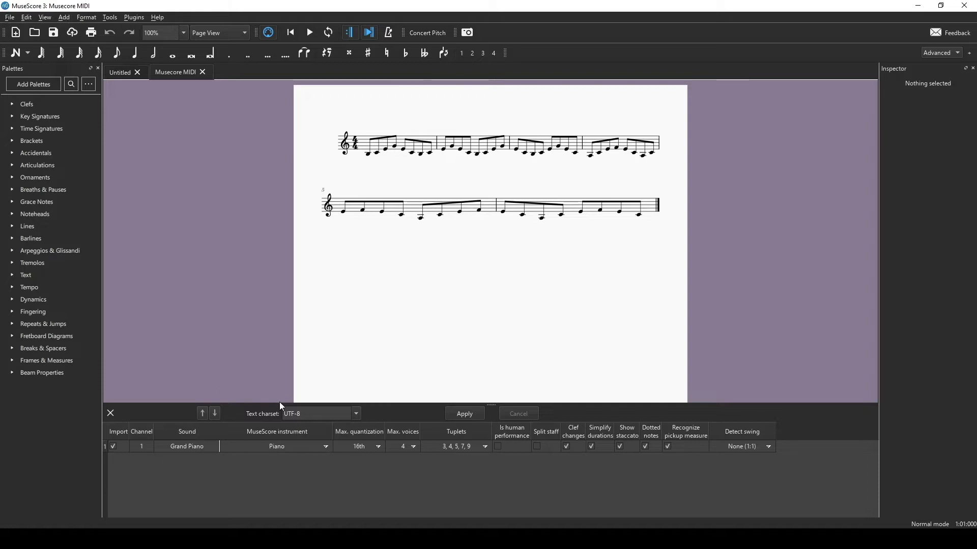
mouse_move(271, 426)
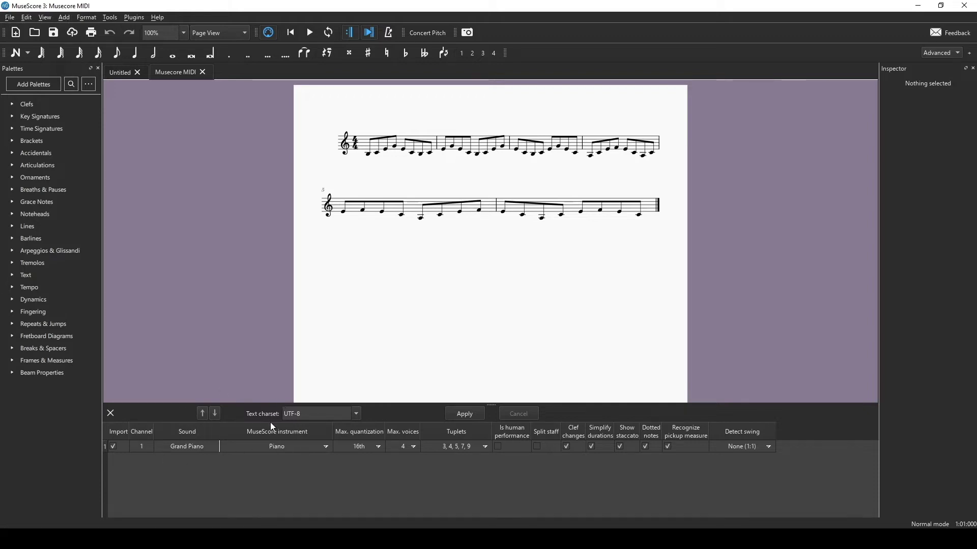
mouse_move(305, 482)
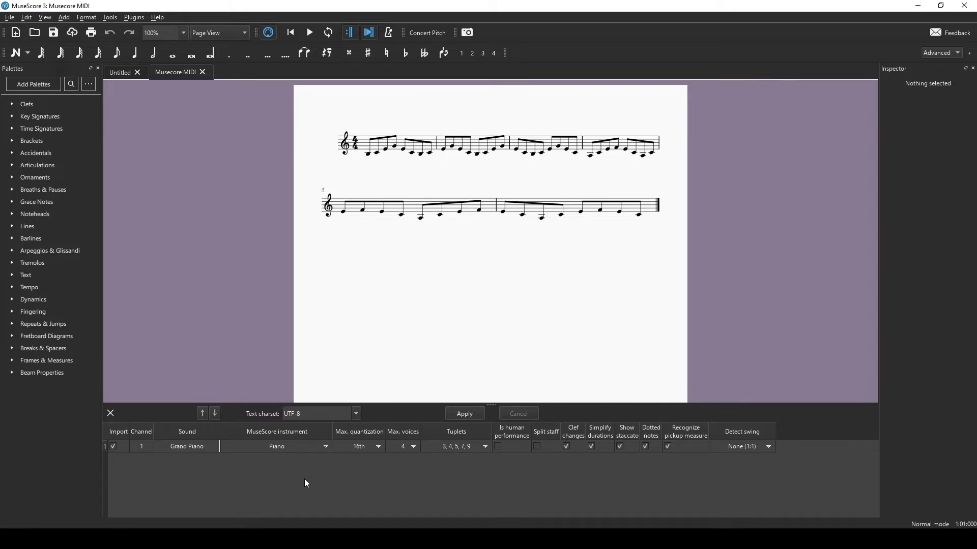
mouse_move(298, 484)
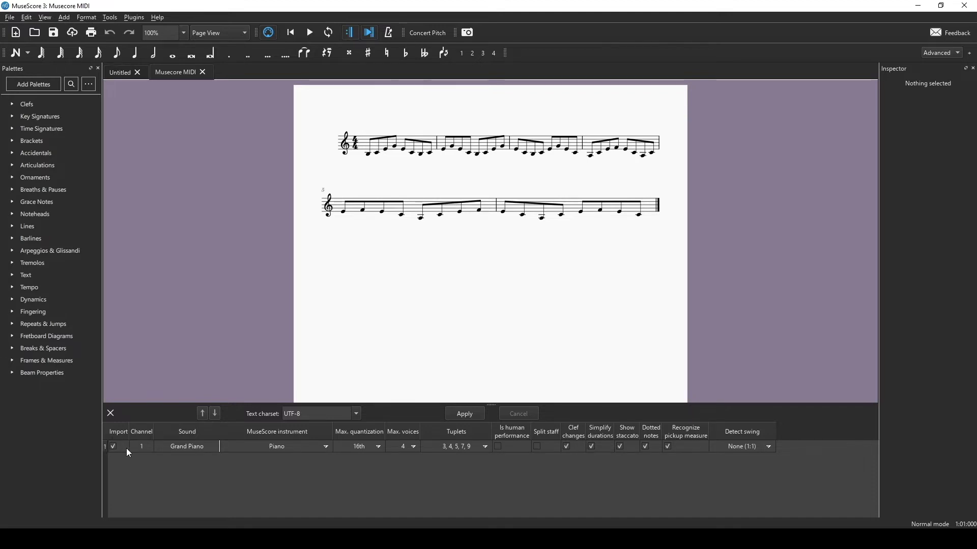
mouse_move(134, 454)
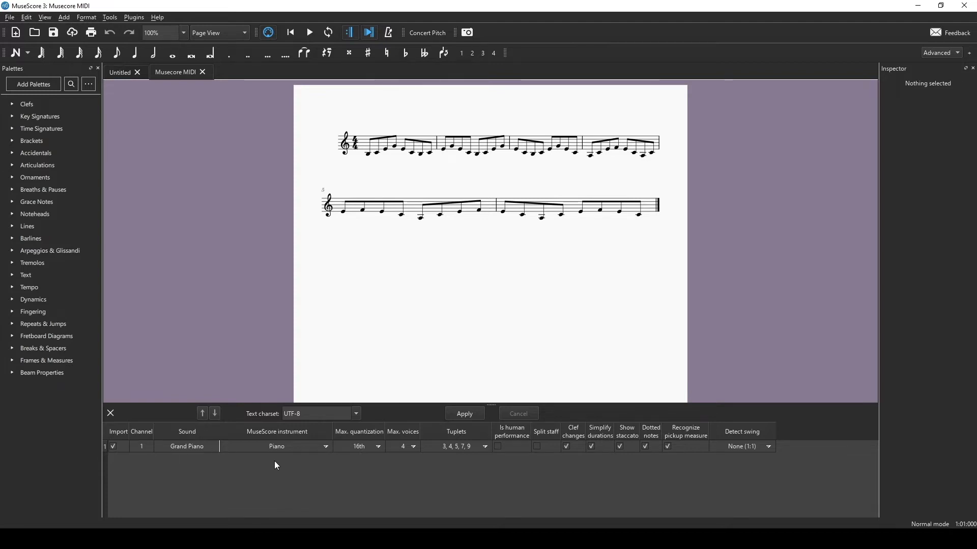
Set track 1's MuseScore instrument to Grand Piano in the MIDI import panel.
click(187, 446)
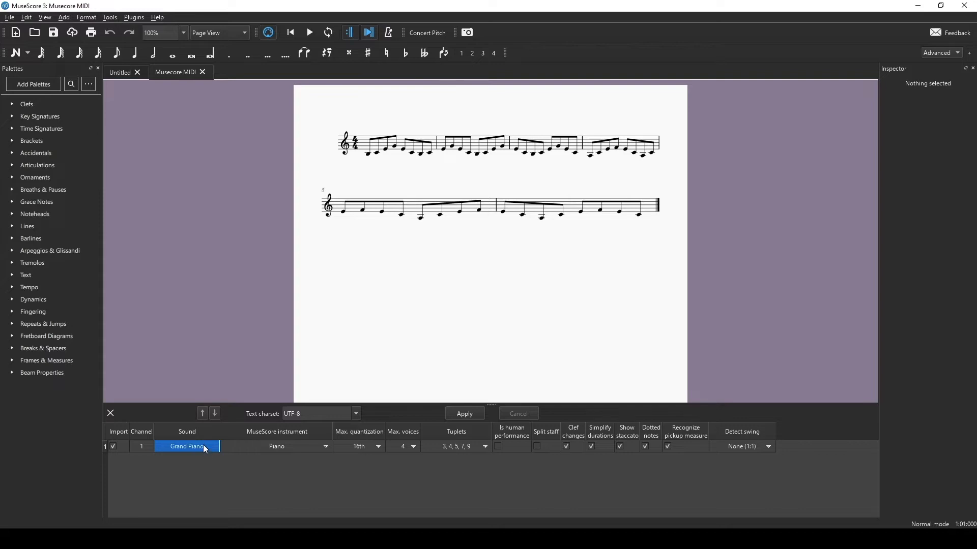
mouse_move(312, 451)
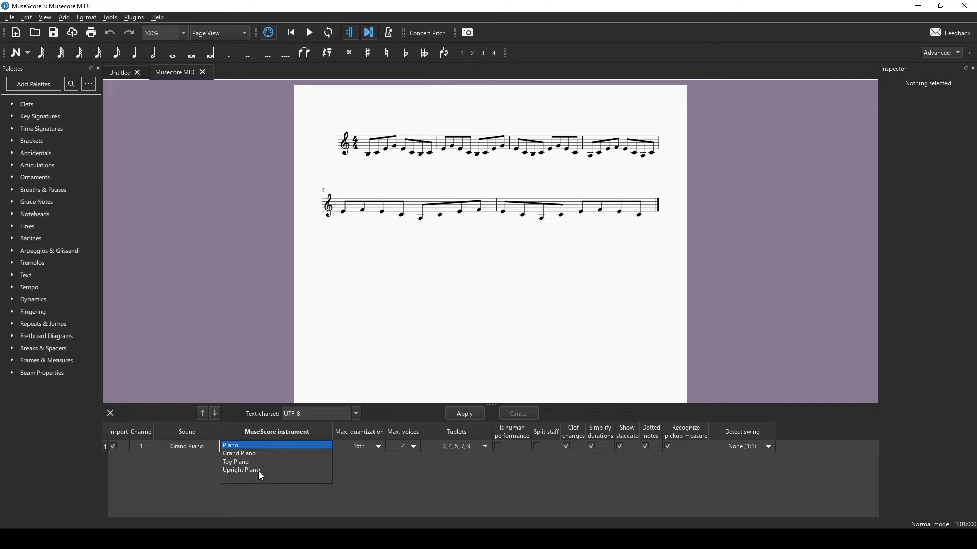
click(238, 454)
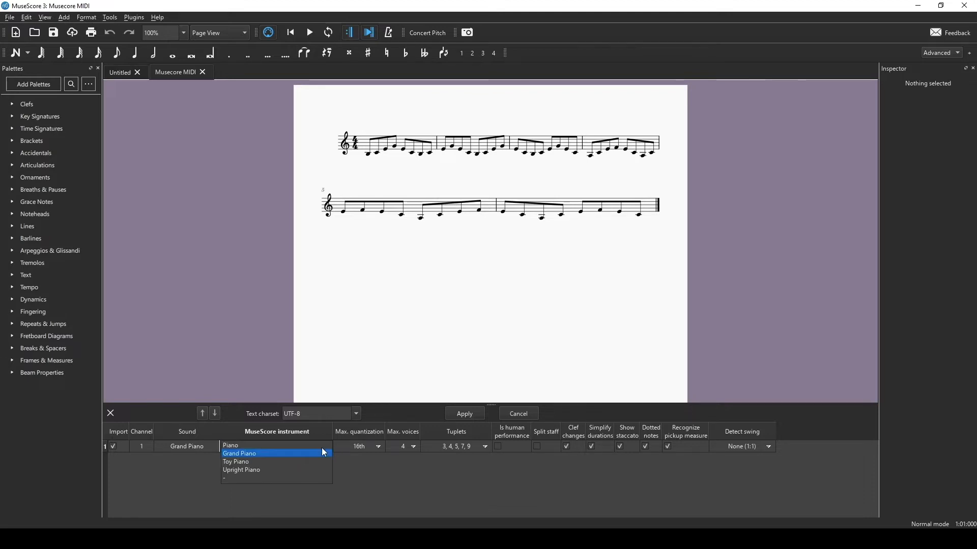
click(235, 462)
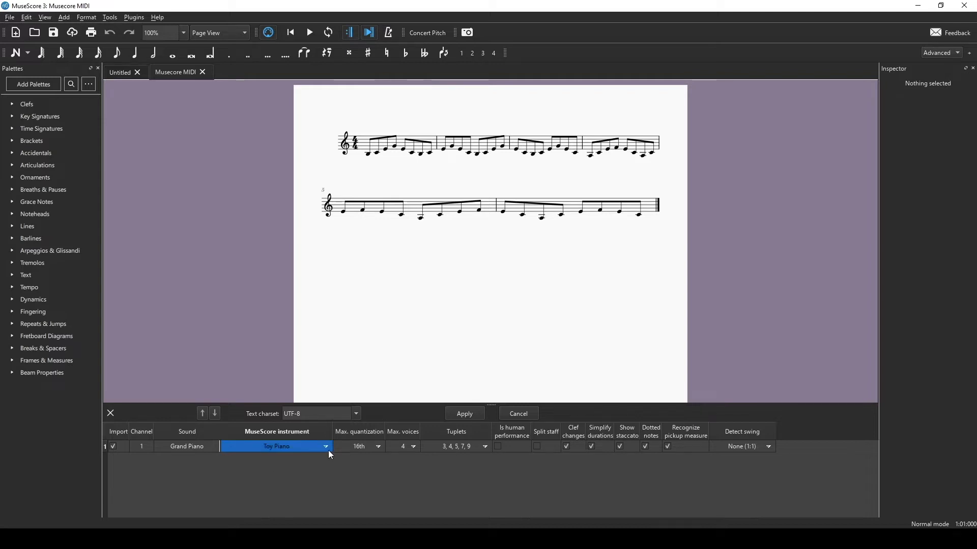
click(324, 447)
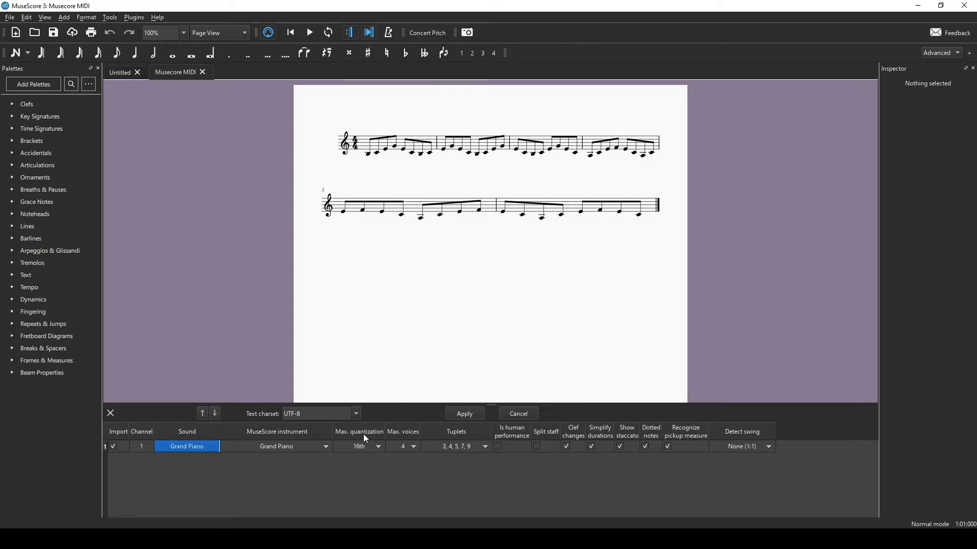
mouse_move(365, 450)
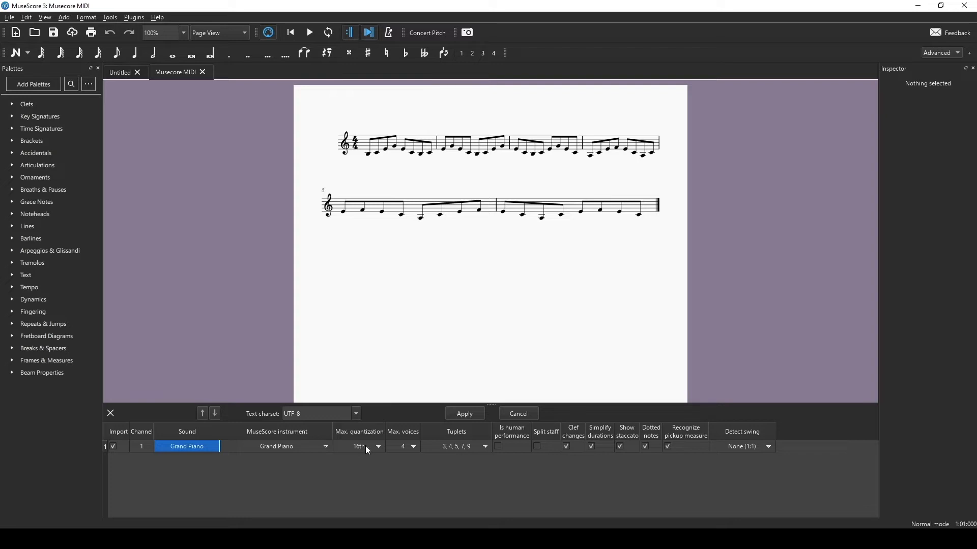
click(358, 447)
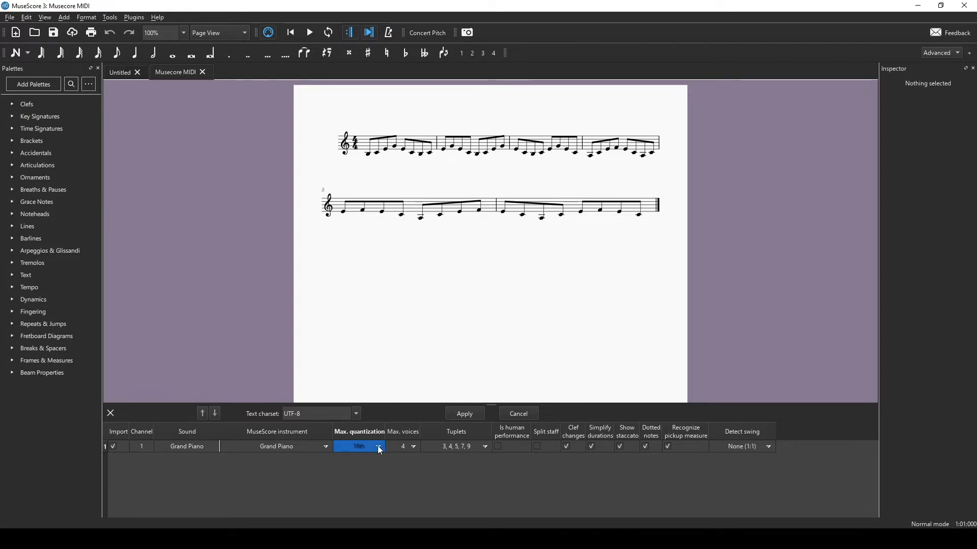
click(376, 447)
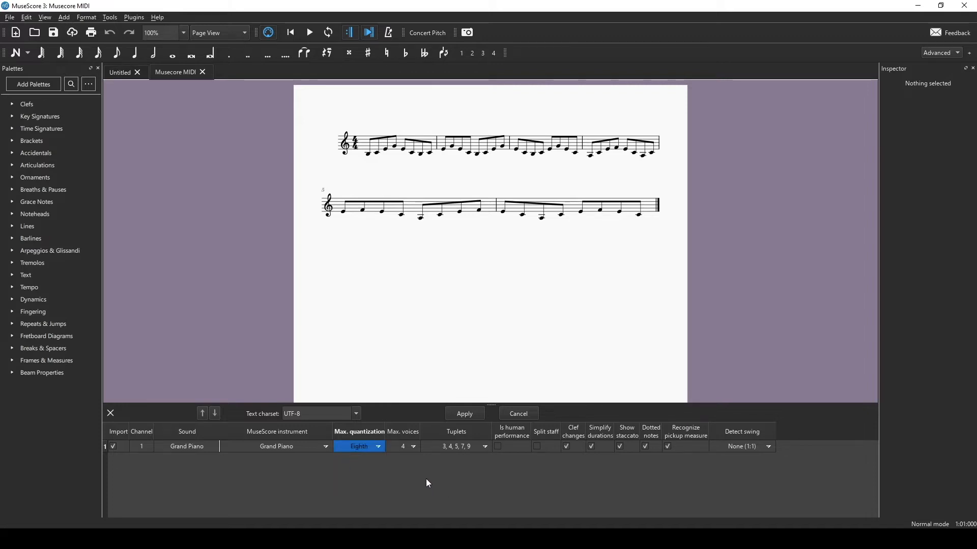
click(458, 446)
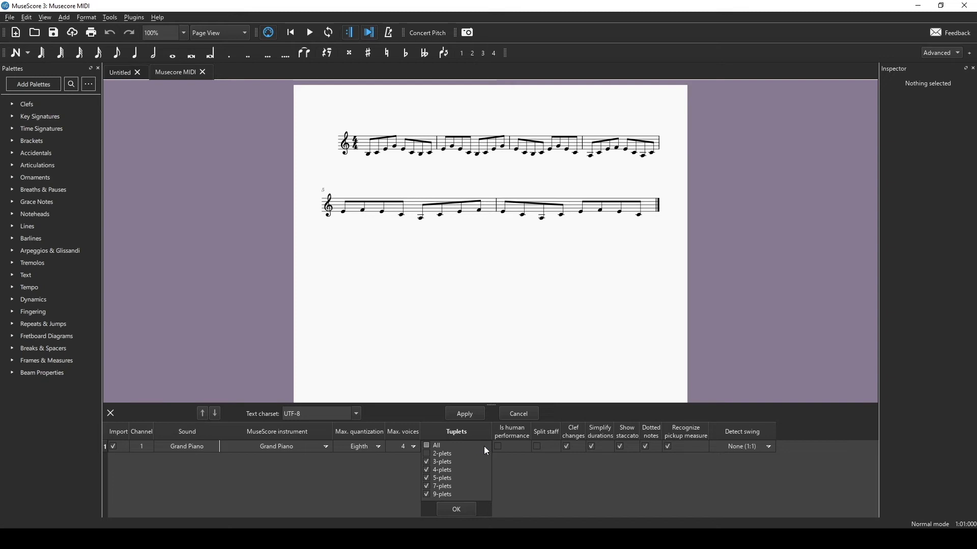
mouse_move(446, 468)
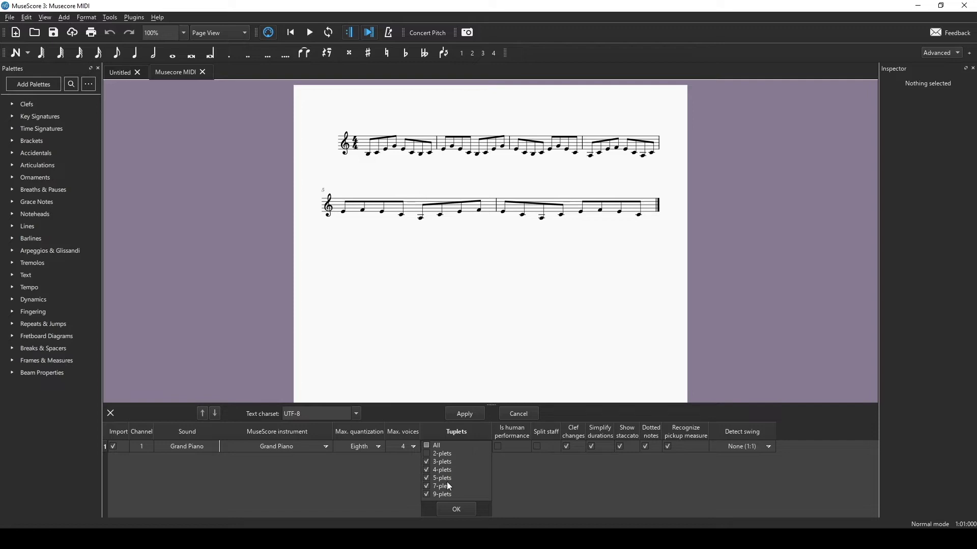
click(456, 508)
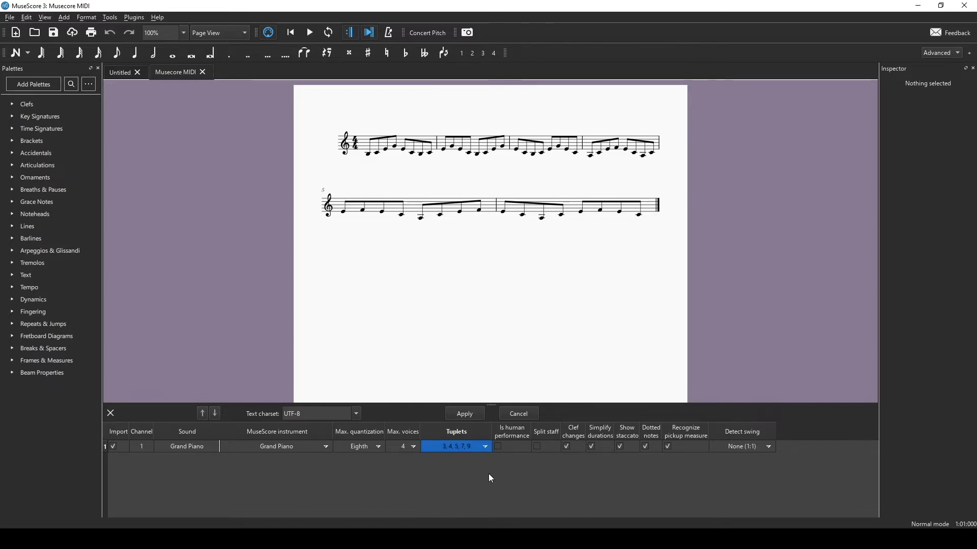
mouse_move(524, 481)
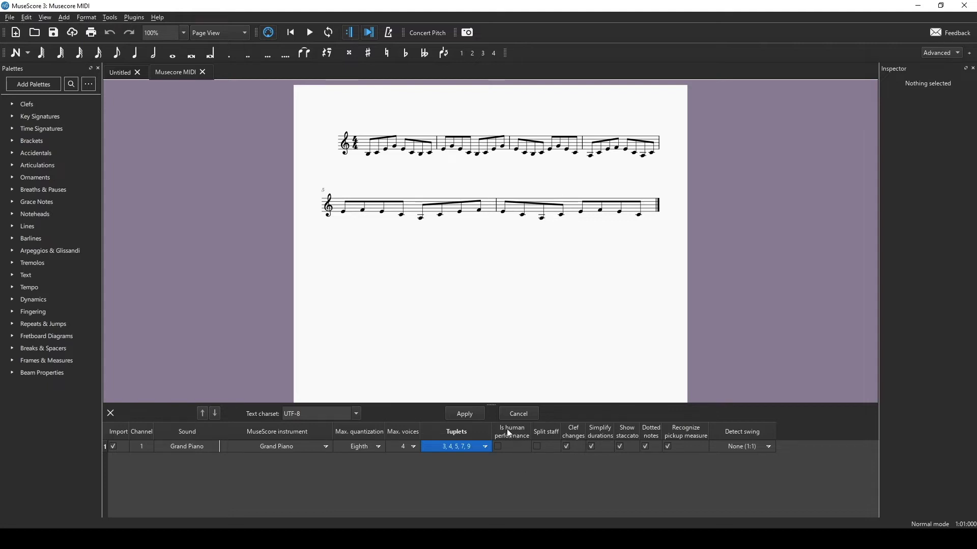
mouse_move(515, 440)
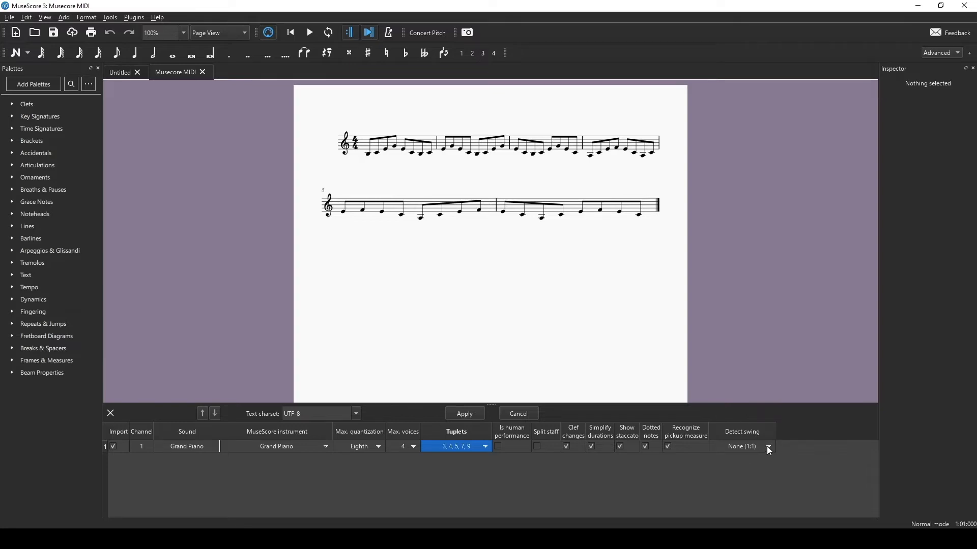
click(767, 447)
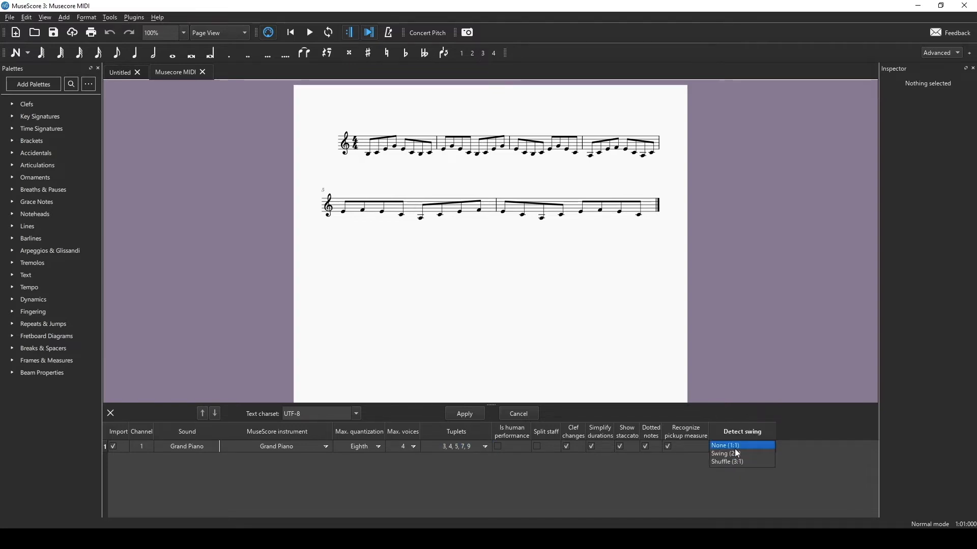
click(724, 445)
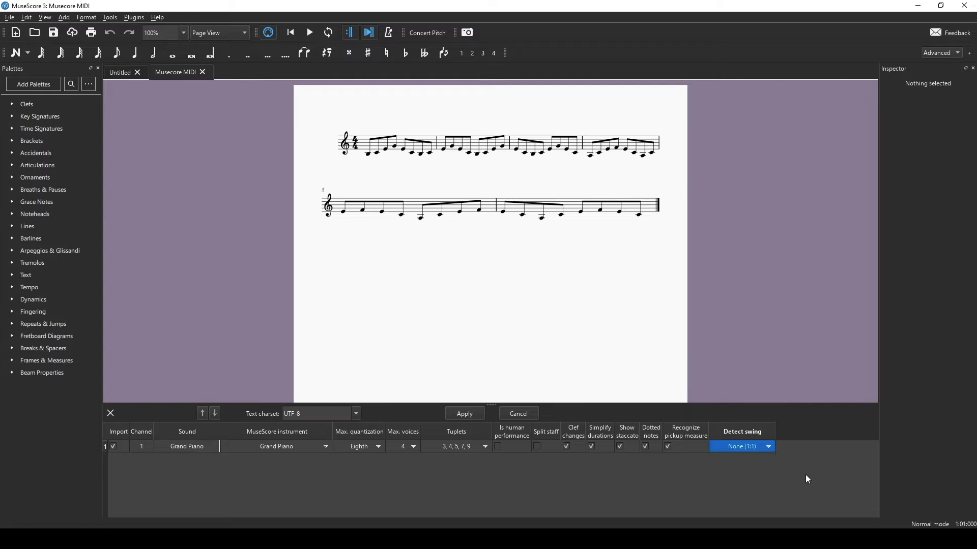
mouse_move(223, 430)
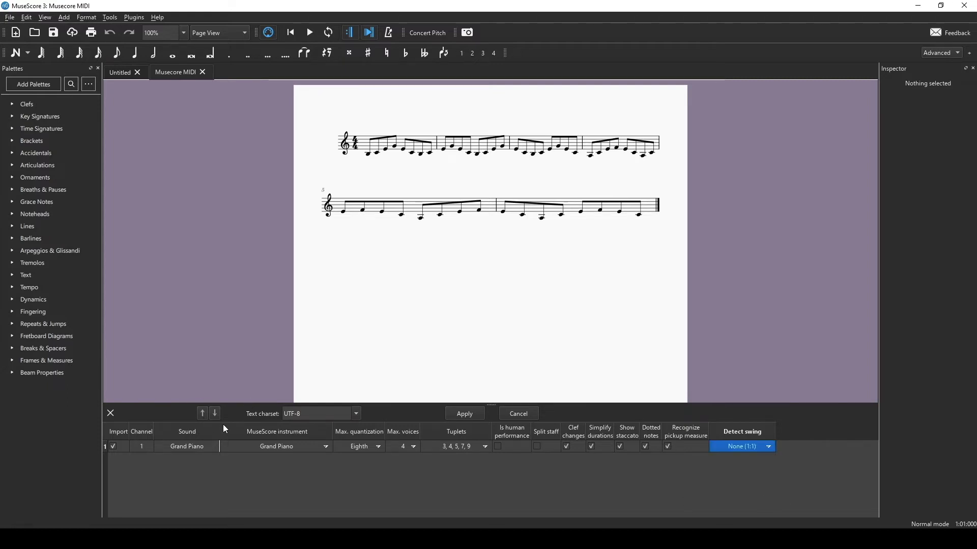
mouse_move(268, 439)
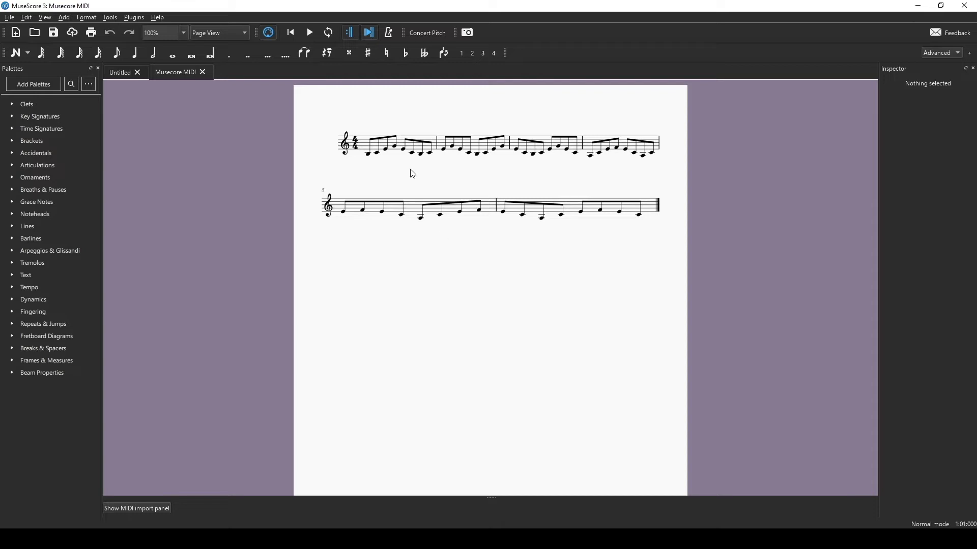
click(368, 153)
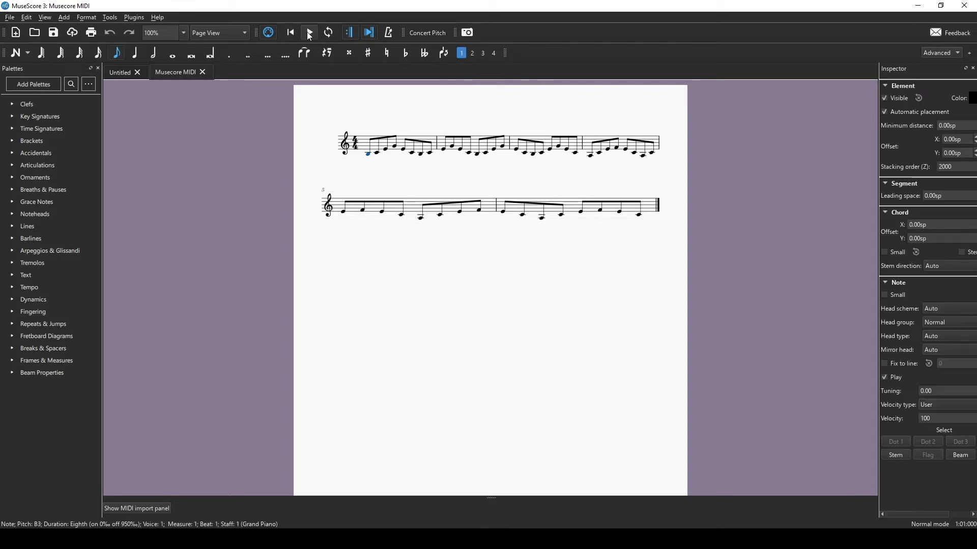
click(309, 32)
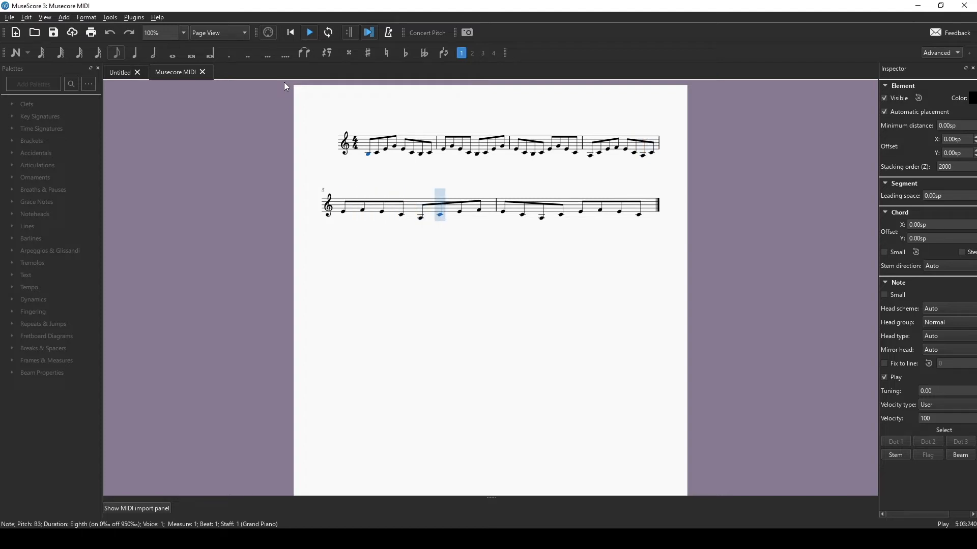
key(Right)
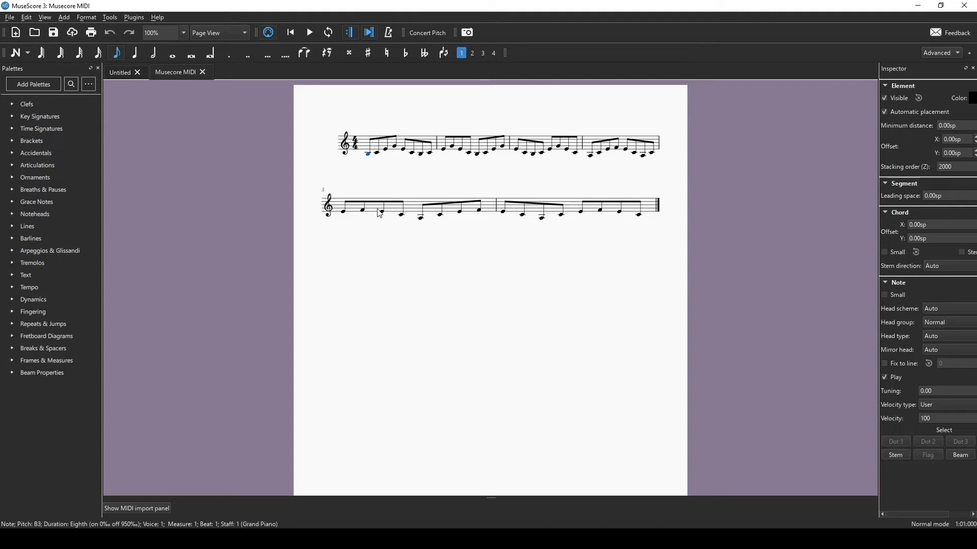
mouse_move(422, 299)
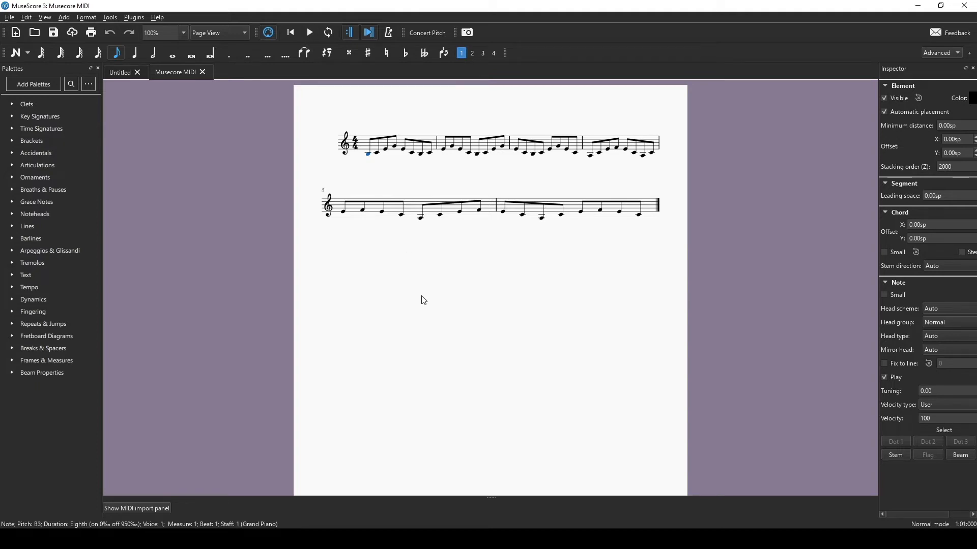
click(137, 509)
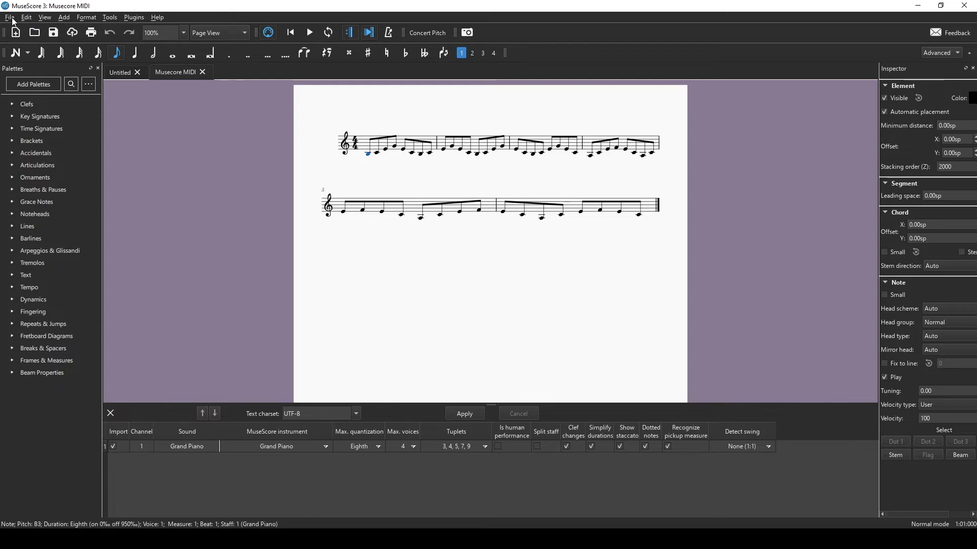
Load 'Quintet MIDI' from the MIDI examples Project folder as a five-instrument wind score.
click(9, 17)
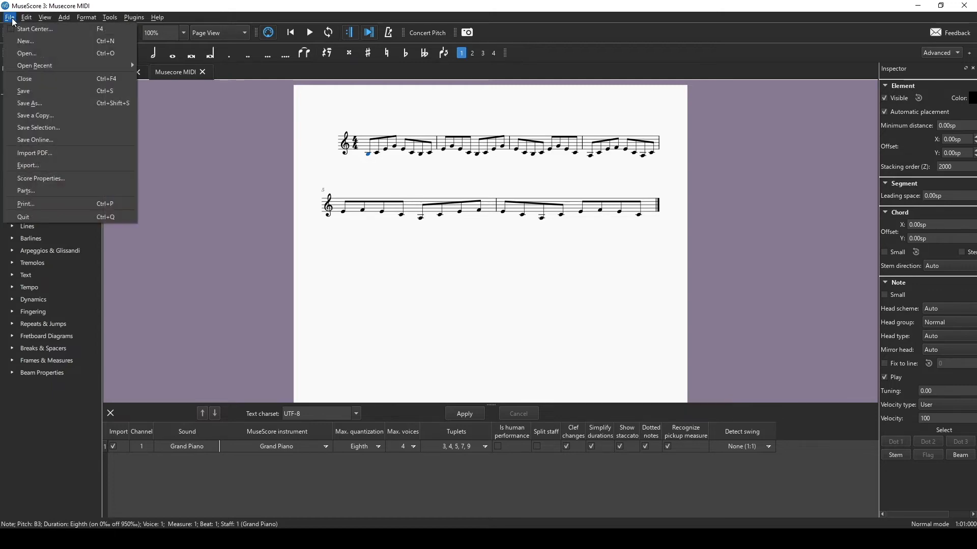
click(27, 53)
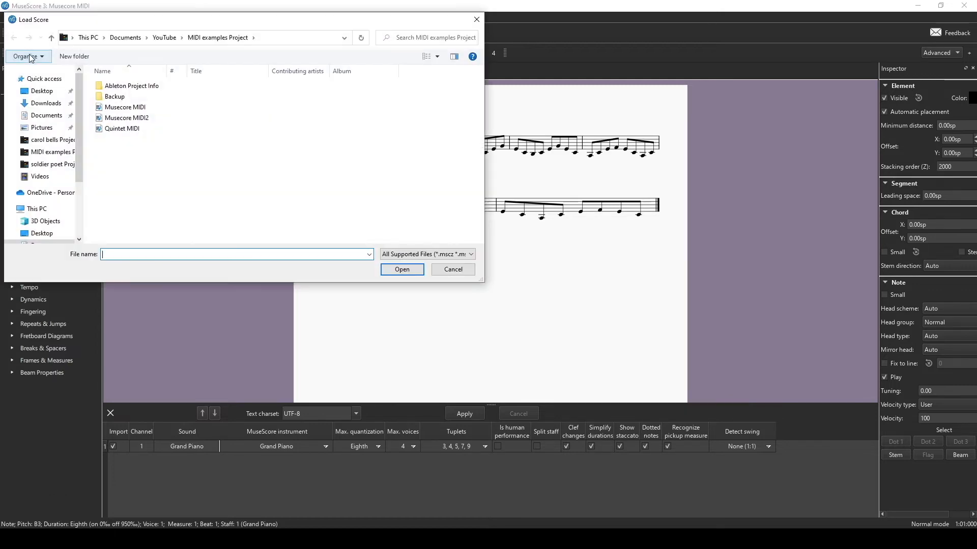
click(123, 129)
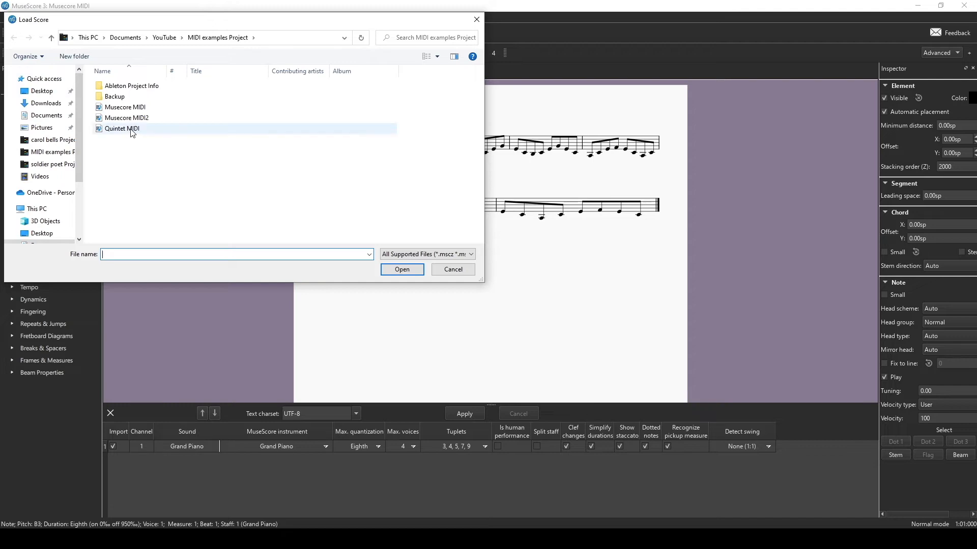
click(122, 128)
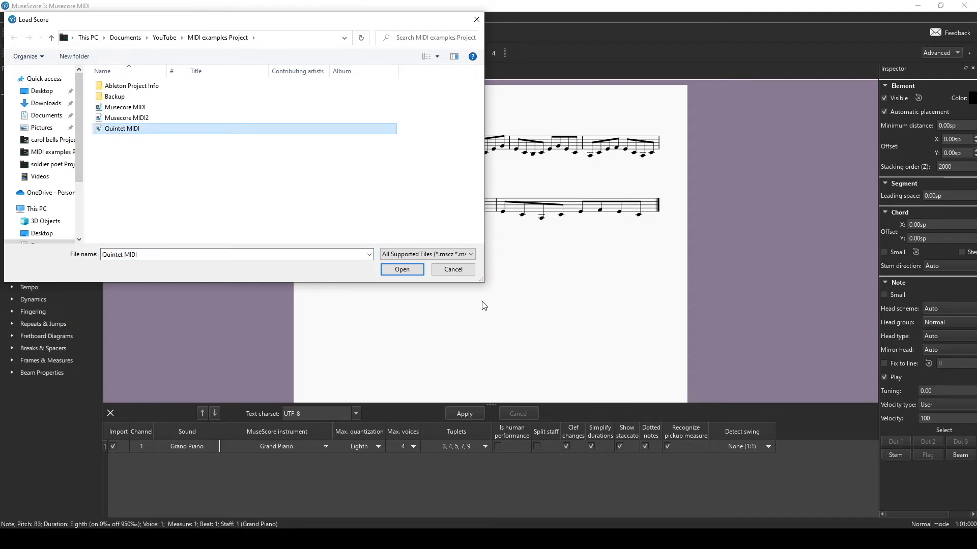
click(401, 269)
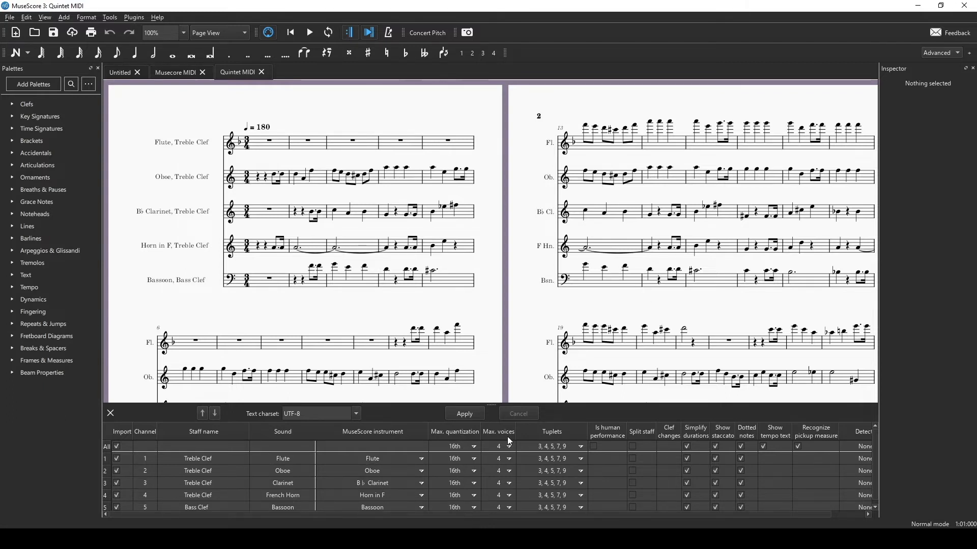
mouse_move(649, 462)
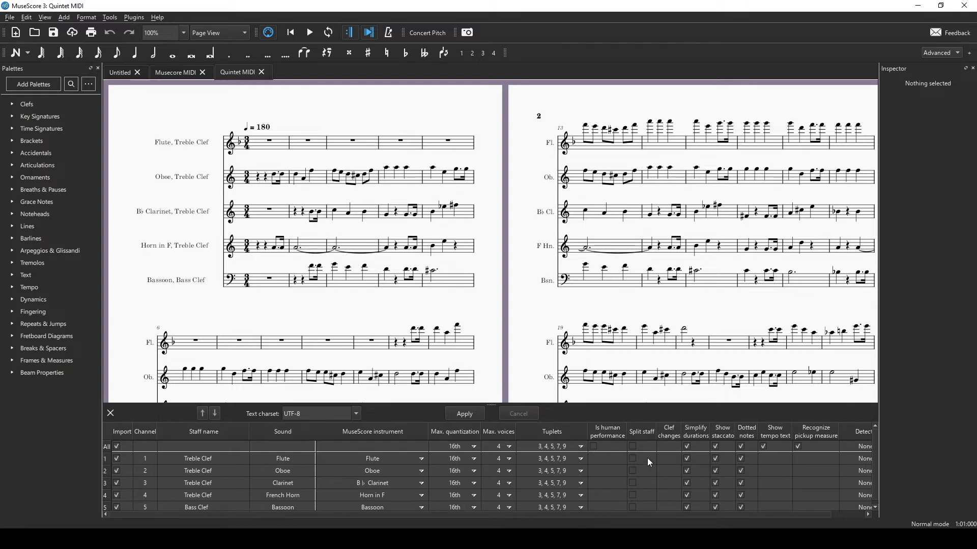
mouse_move(797, 471)
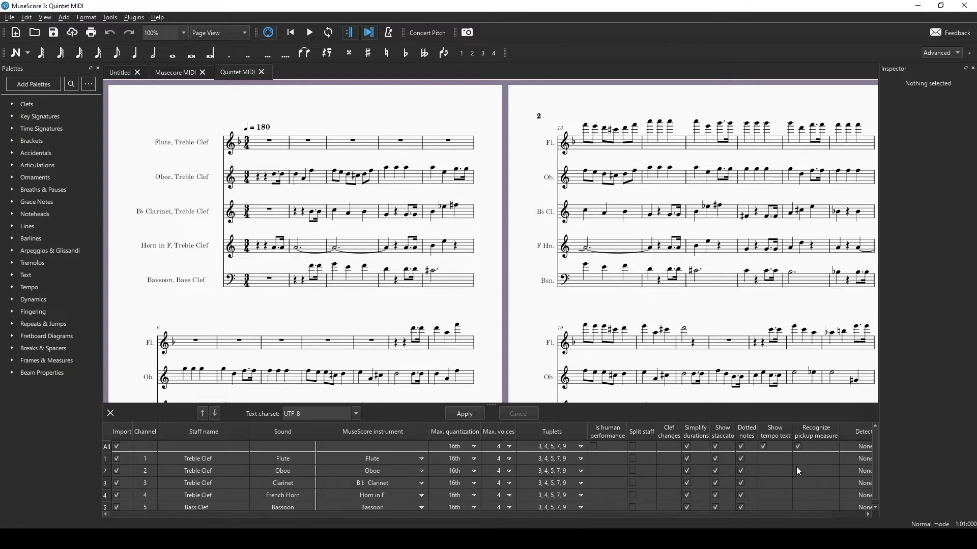
mouse_move(823, 523)
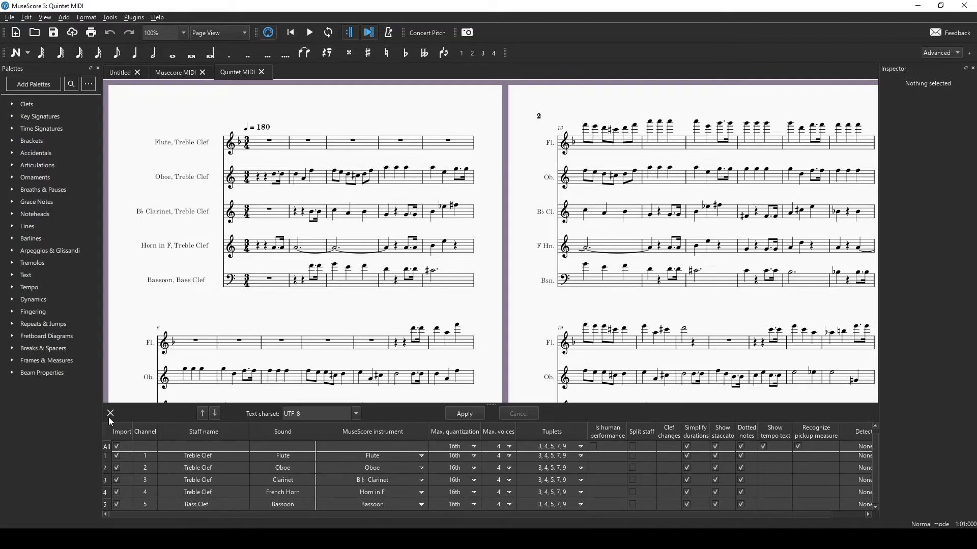
Close the MIDI import panel, leaving the full five-instrument wind score displayed.
click(110, 413)
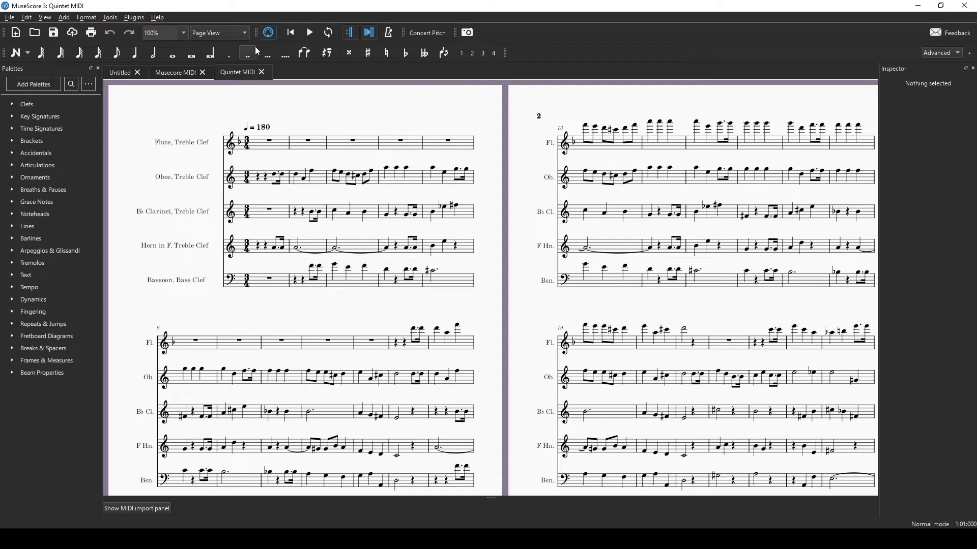
click(268, 143)
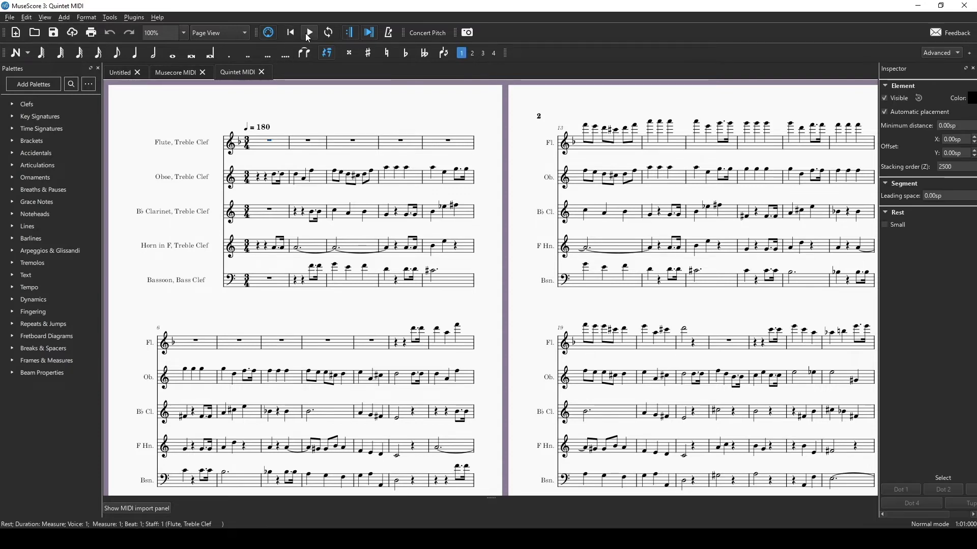
click(309, 33)
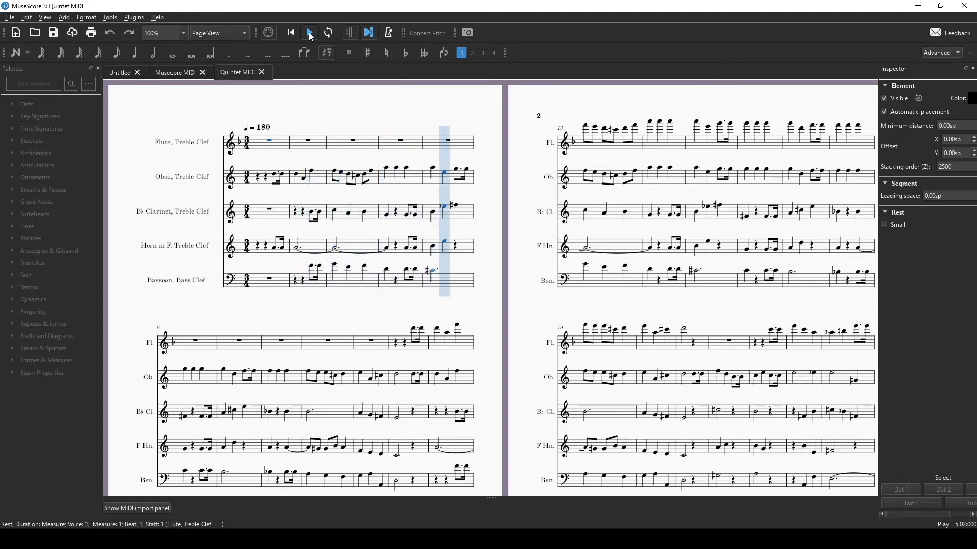
scroll(down, 3)
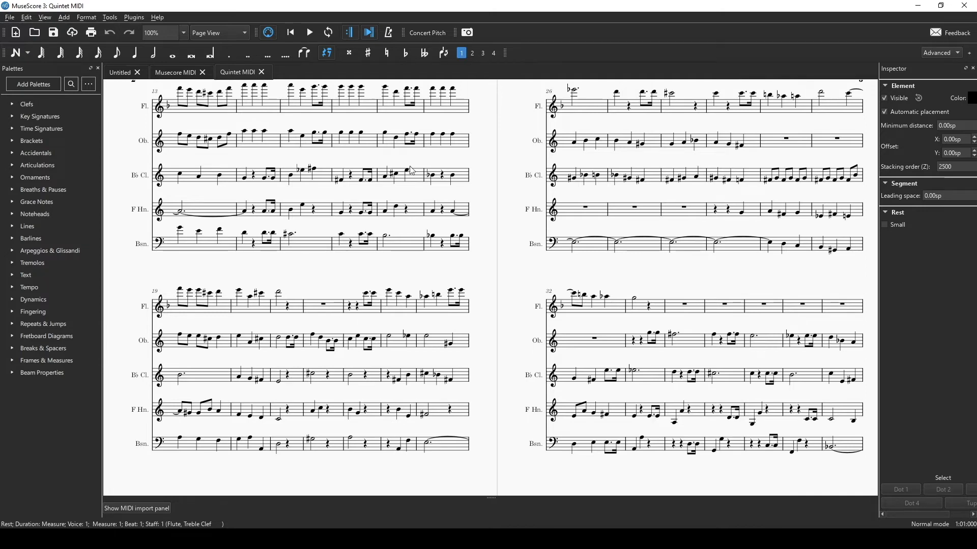
scroll(down, 3)
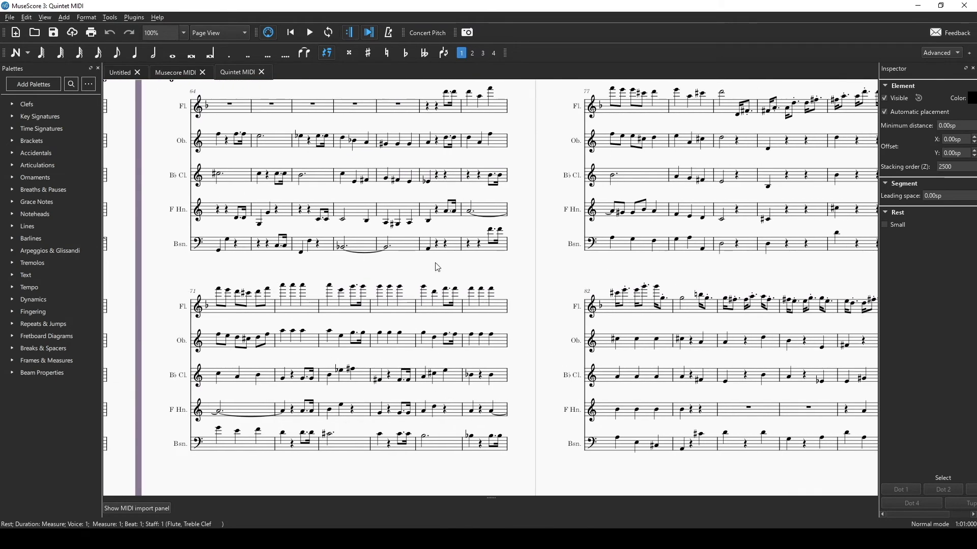
scroll(right, 3)
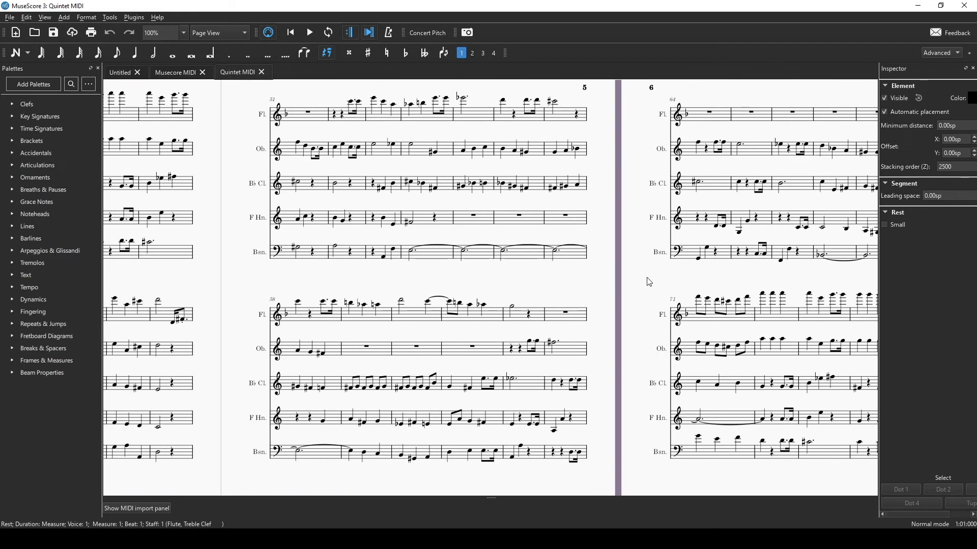
scroll(left, 3)
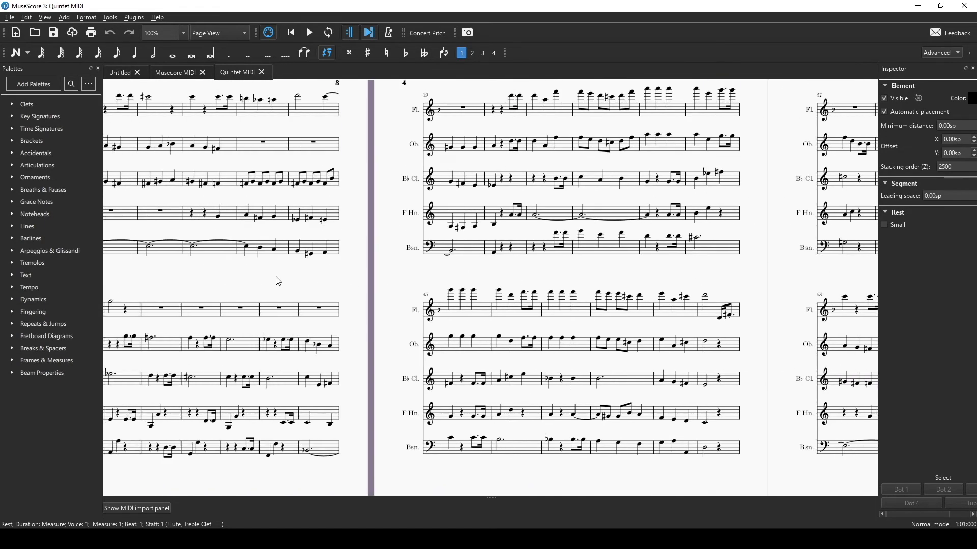
scroll(right, 3)
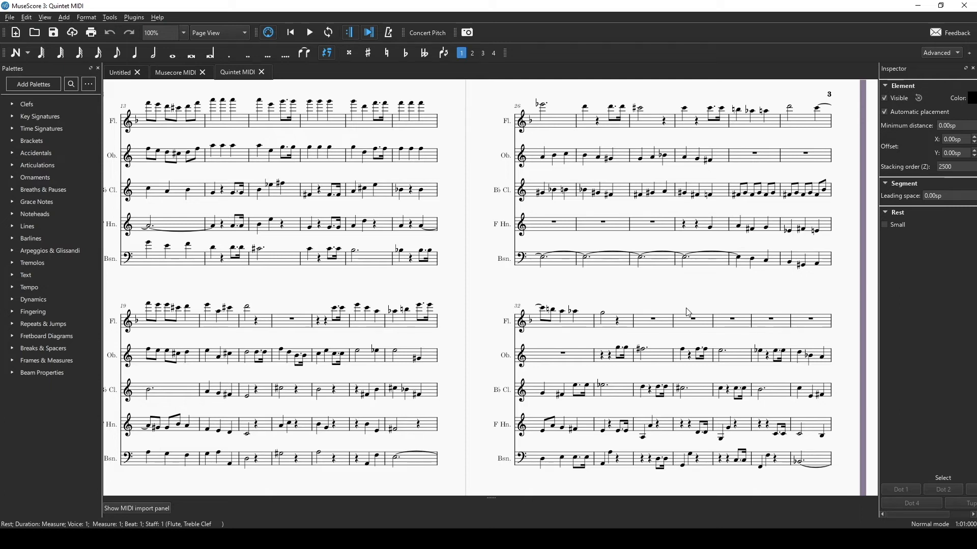
mouse_move(722, 321)
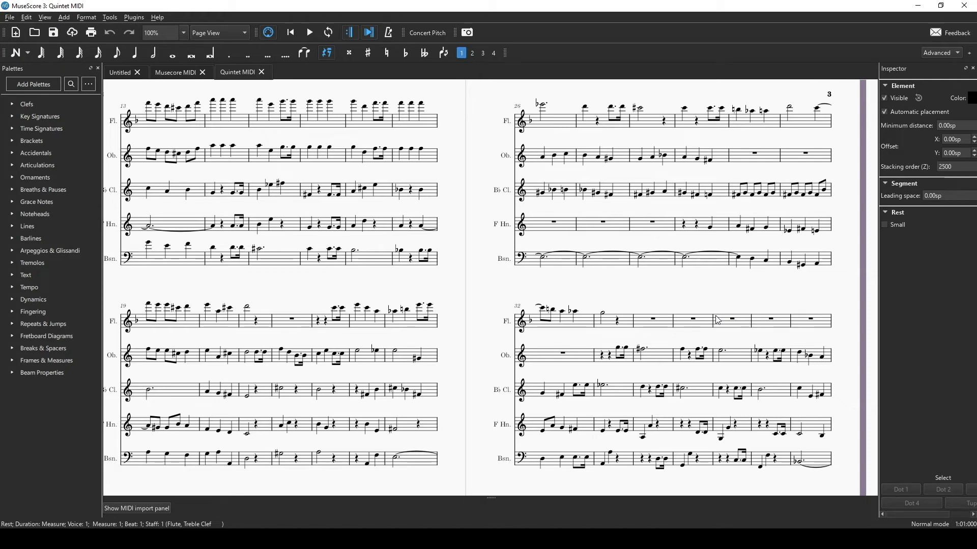
mouse_move(282, 306)
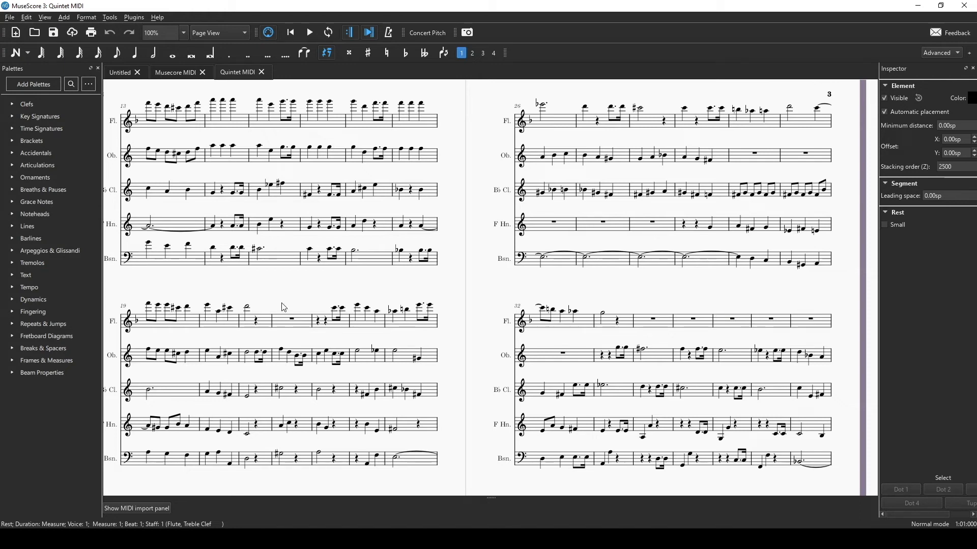
mouse_move(253, 112)
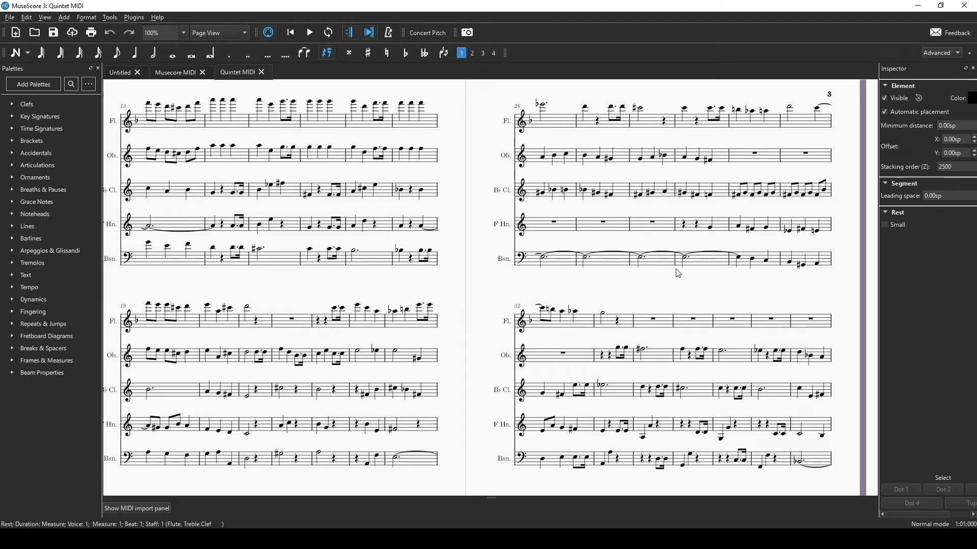
mouse_move(336, 295)
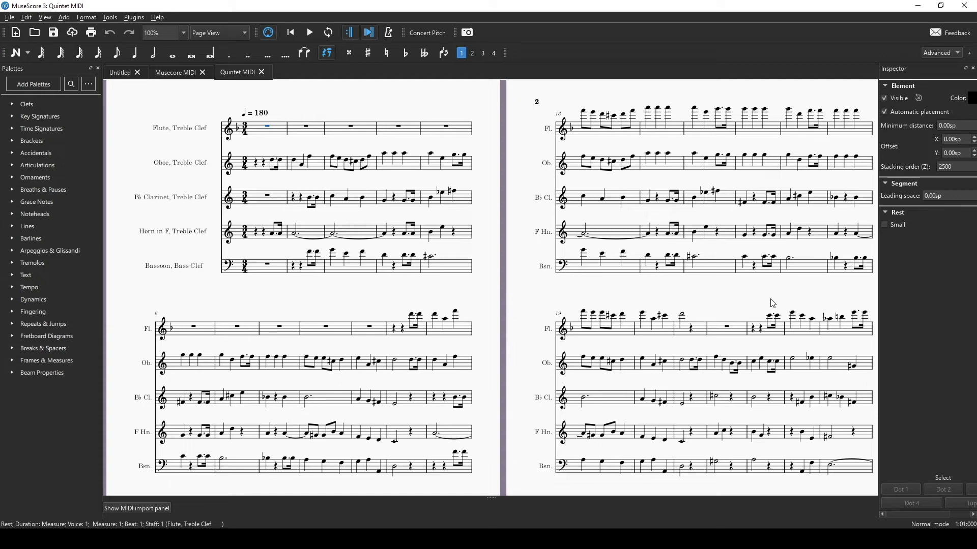
mouse_move(714, 292)
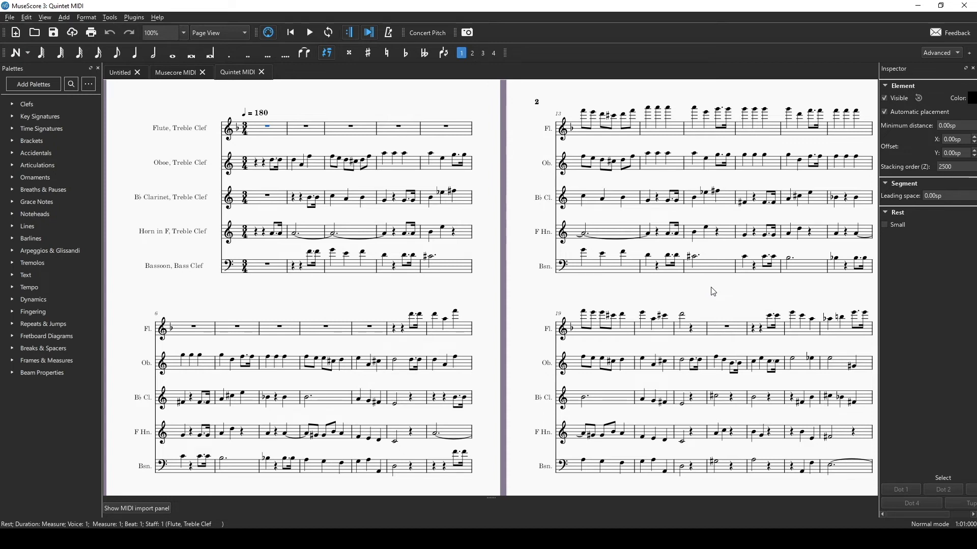
click(176, 72)
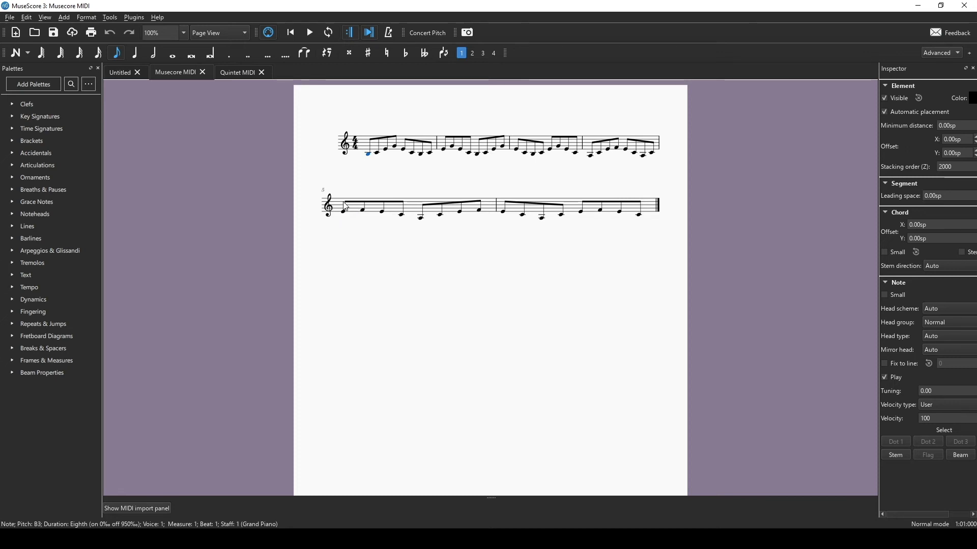
mouse_move(648, 139)
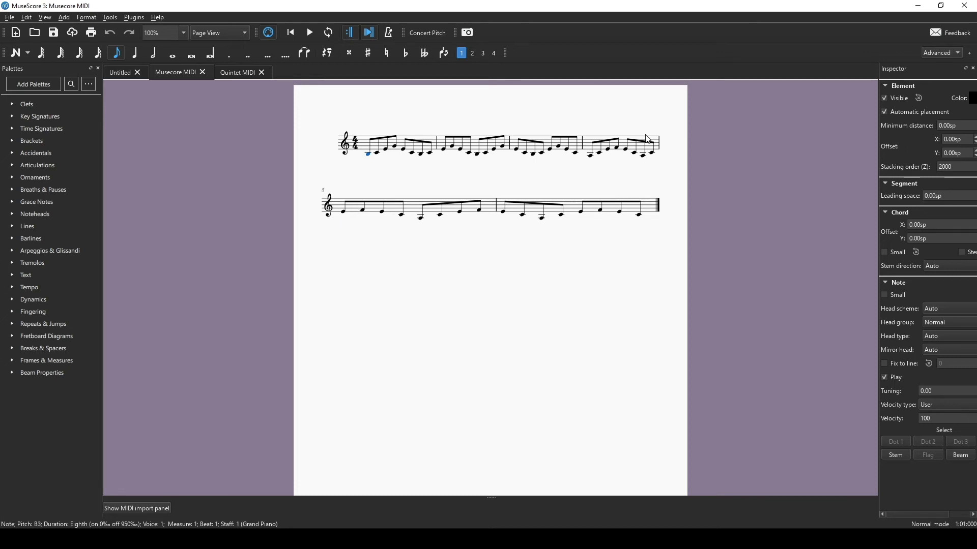
click(239, 72)
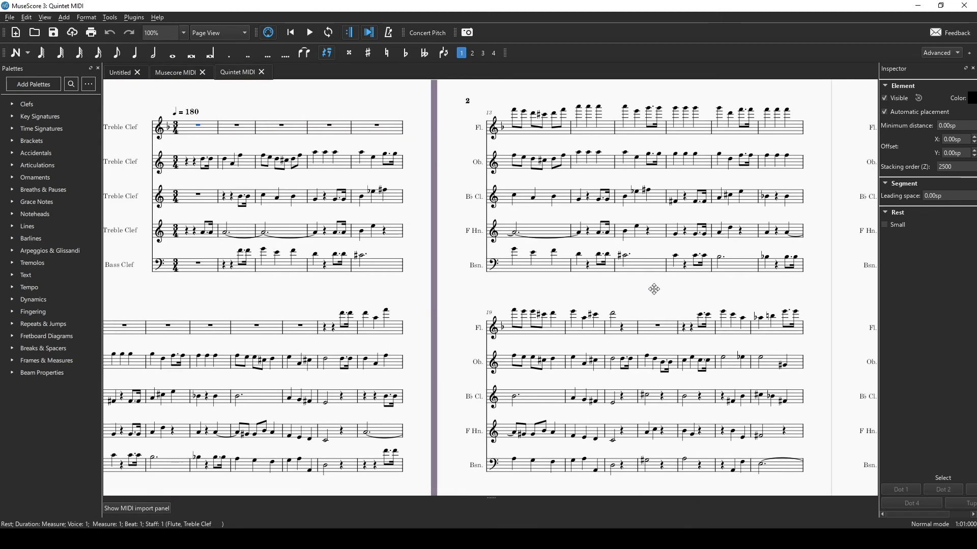
scroll(right, 3)
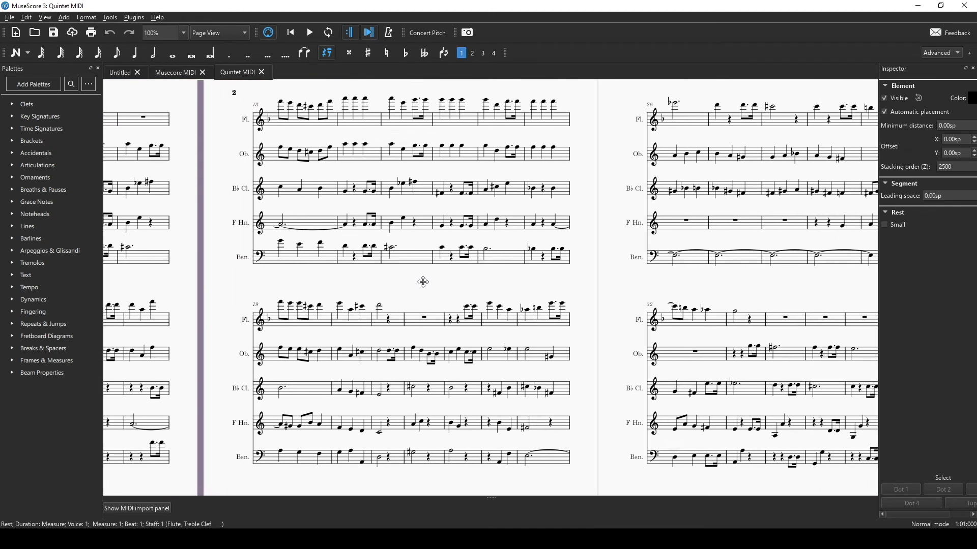
scroll(right, 3)
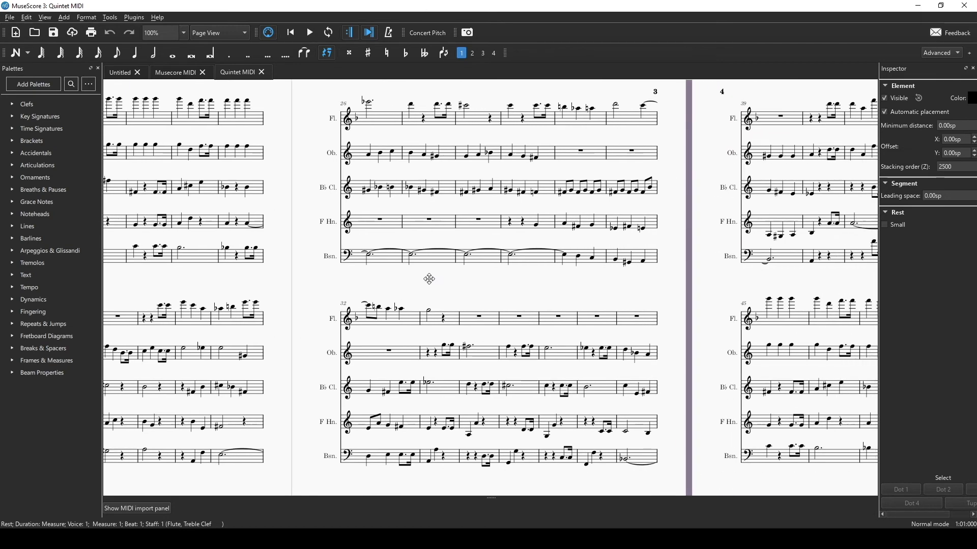
scroll(right, 3)
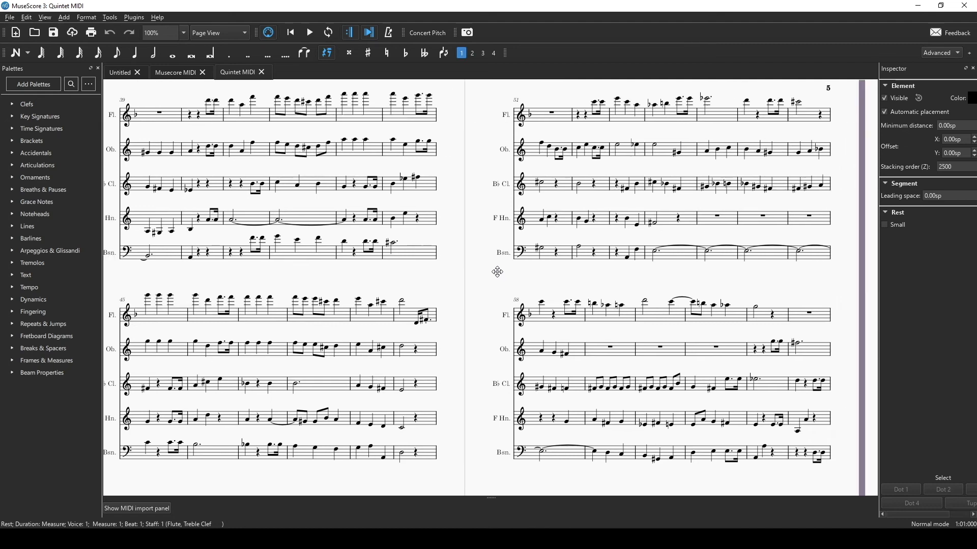
scroll(right, 3)
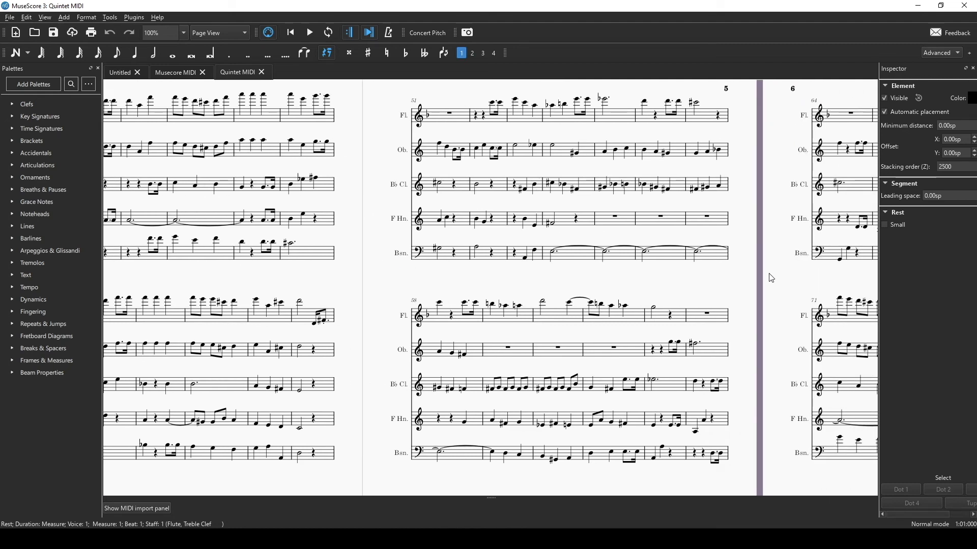
mouse_move(458, 137)
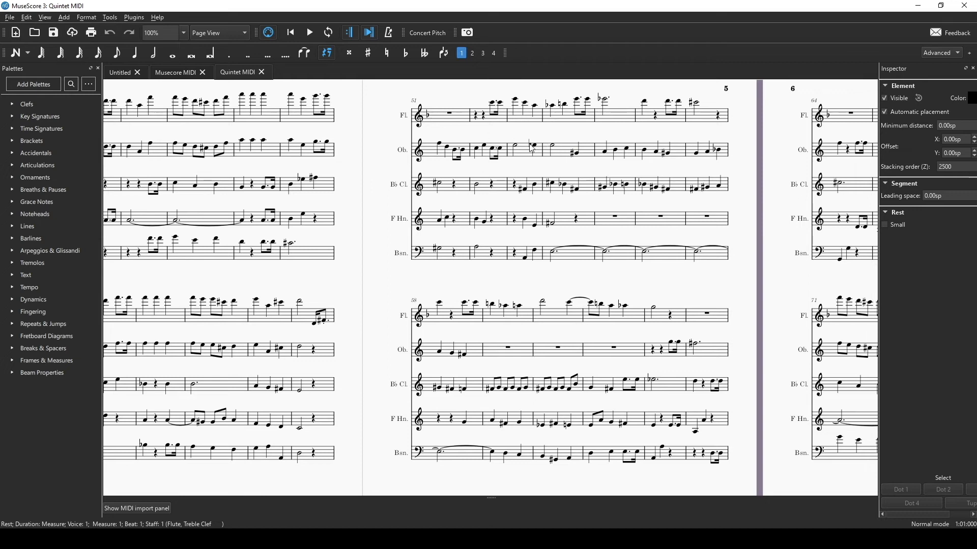
mouse_move(546, 148)
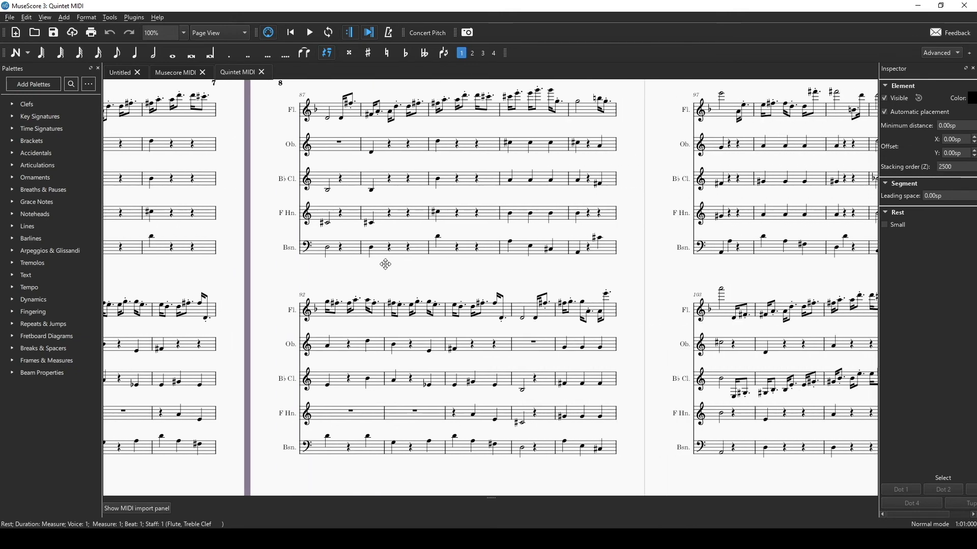
scroll(right, 3)
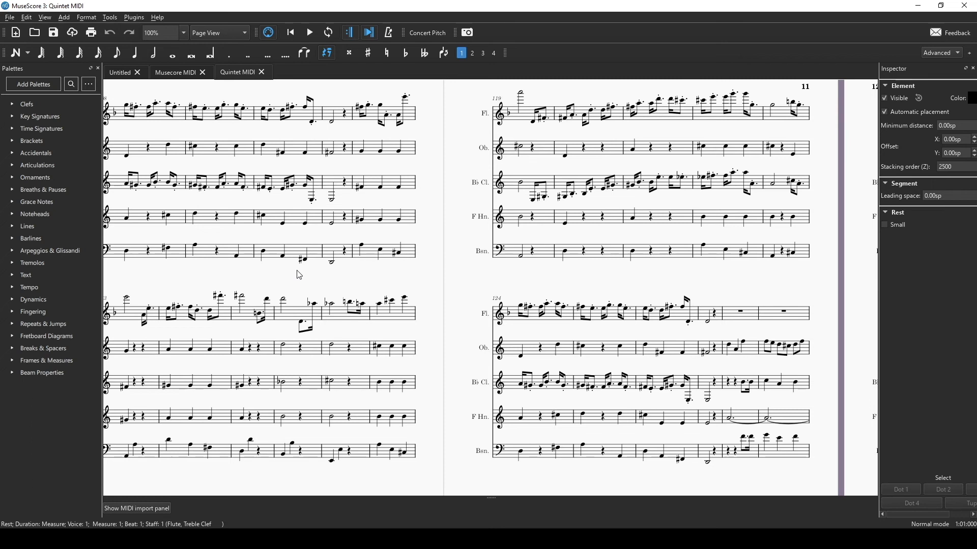
mouse_move(311, 277)
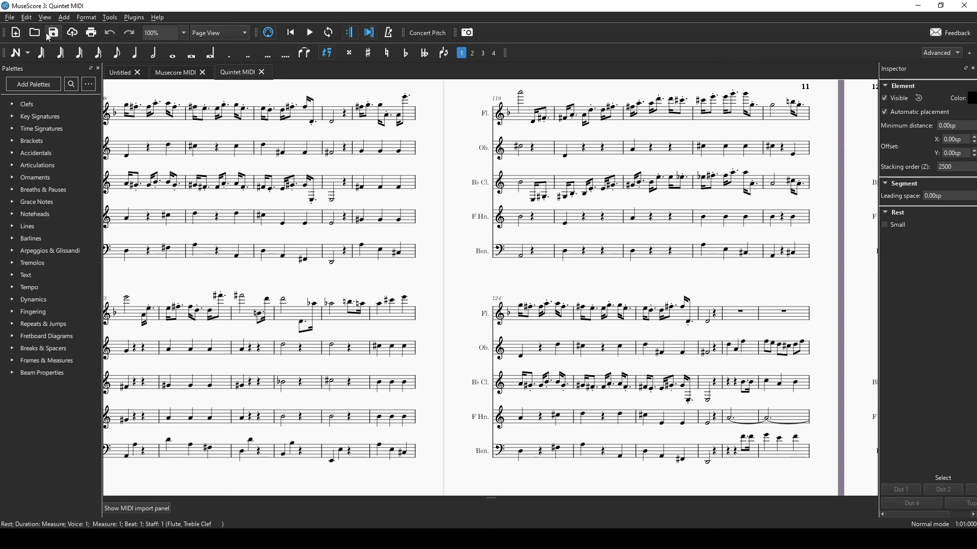
click(9, 17)
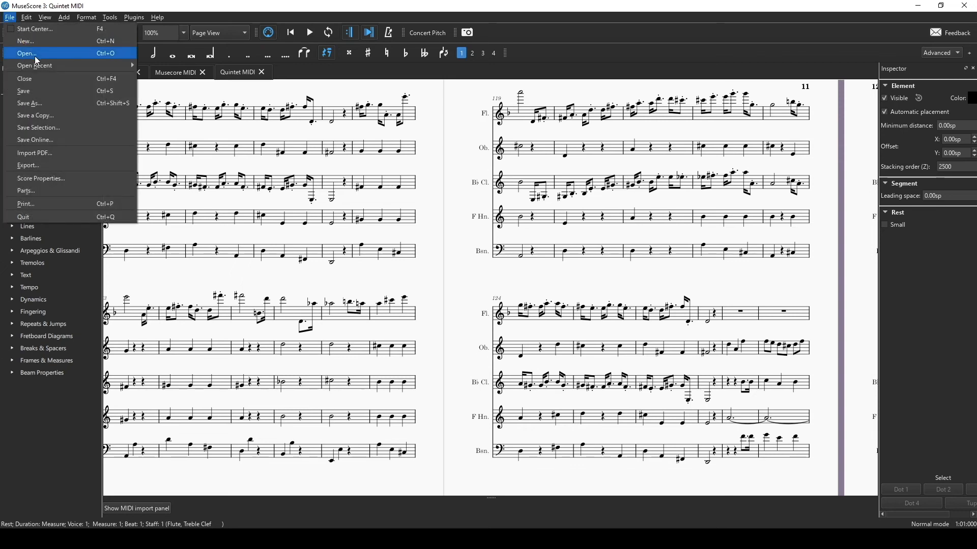
Cancel the Load Score dialog and show the MIDI import panel for the Quintet score.
click(26, 53)
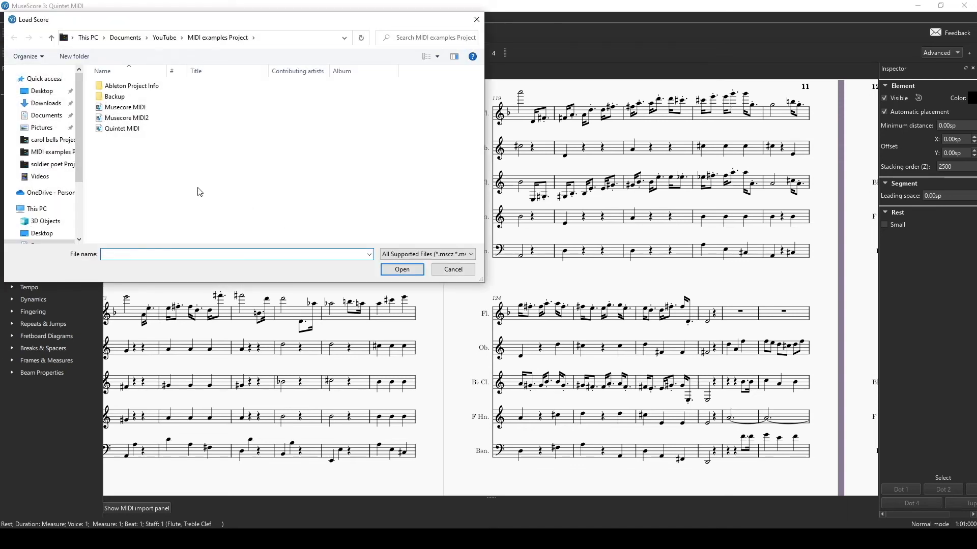
click(452, 268)
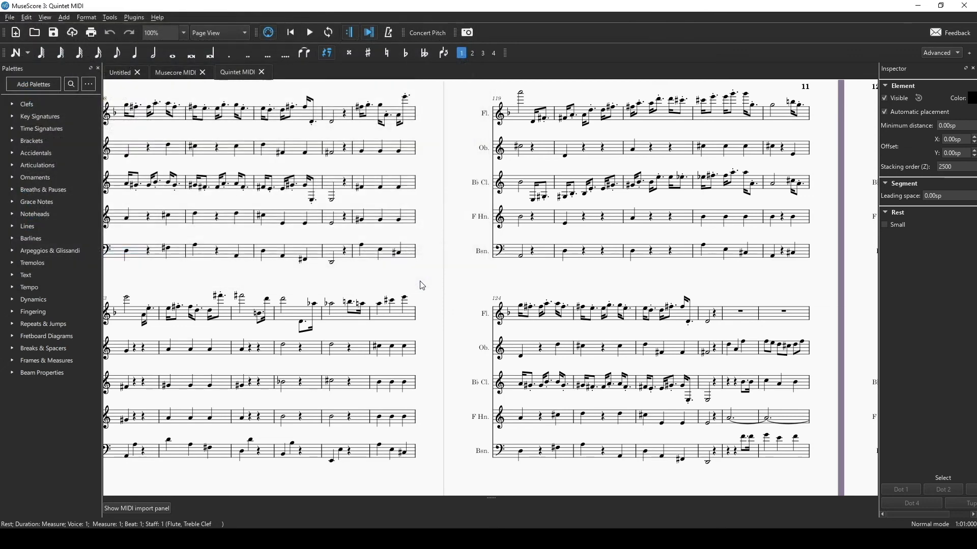
click(137, 508)
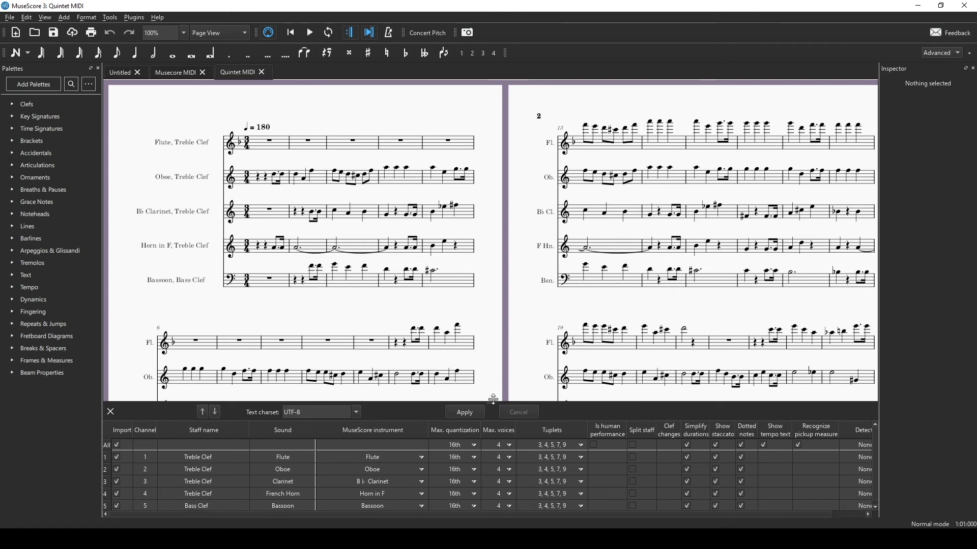
Drag the MIDI import panel's top edge up so the five-track table fills most of the window.
drag(493, 399, 492, 191)
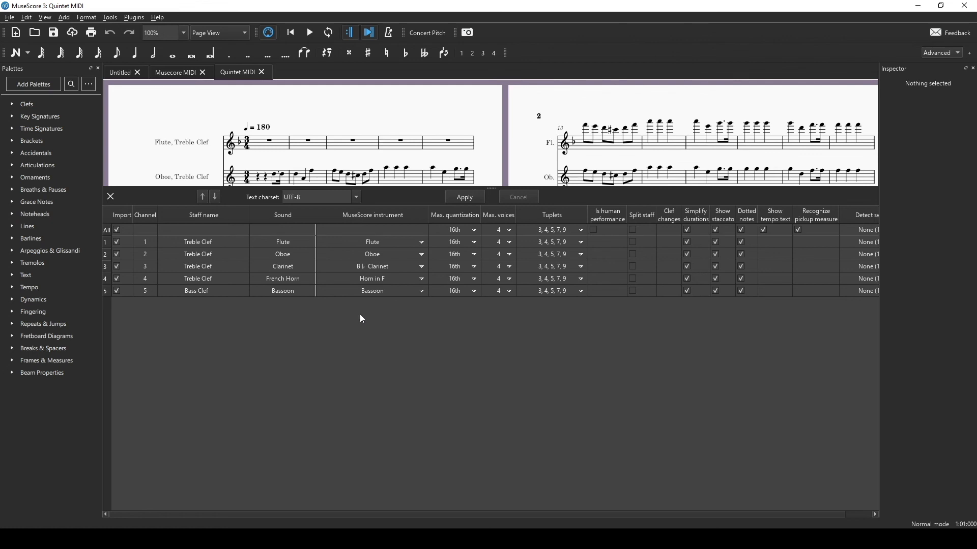
mouse_move(357, 316)
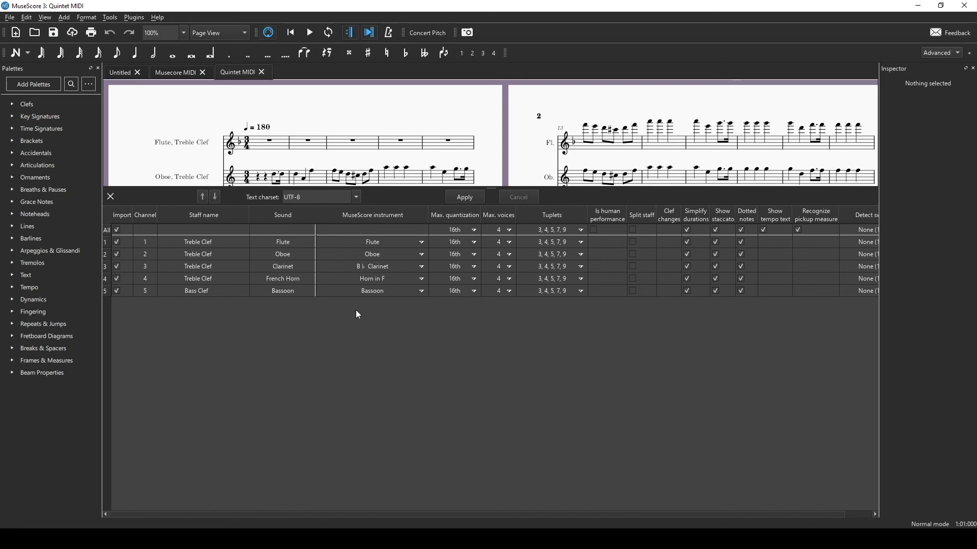
mouse_move(251, 292)
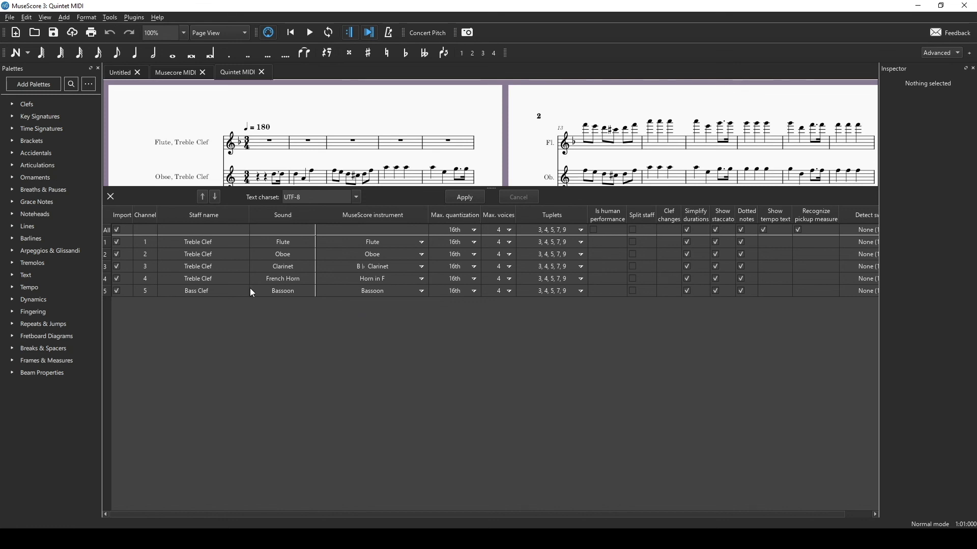
mouse_move(288, 275)
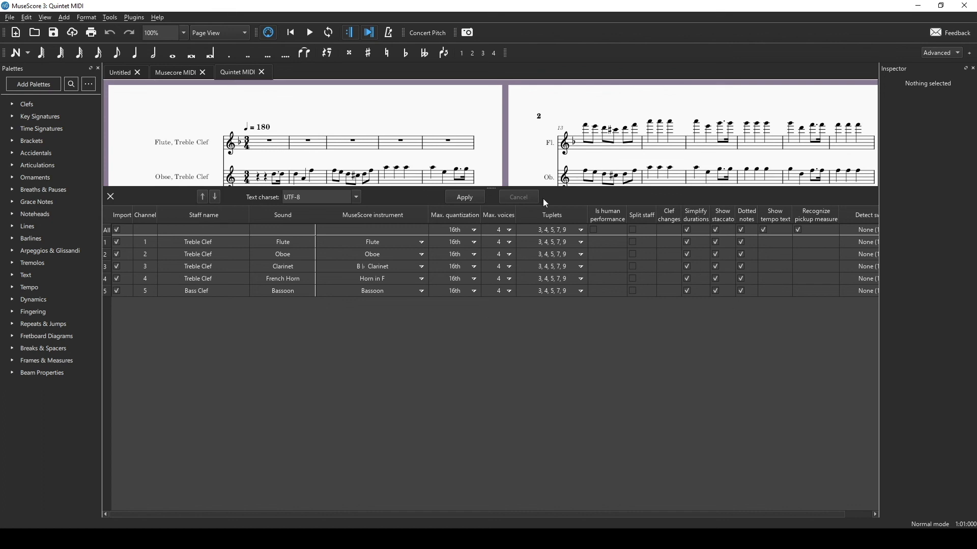
mouse_move(300, 285)
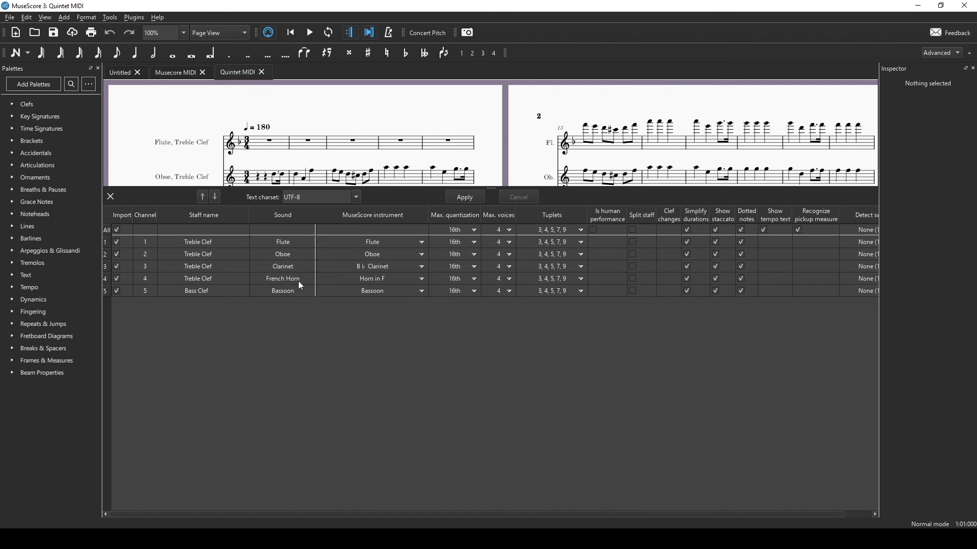
mouse_move(290, 285)
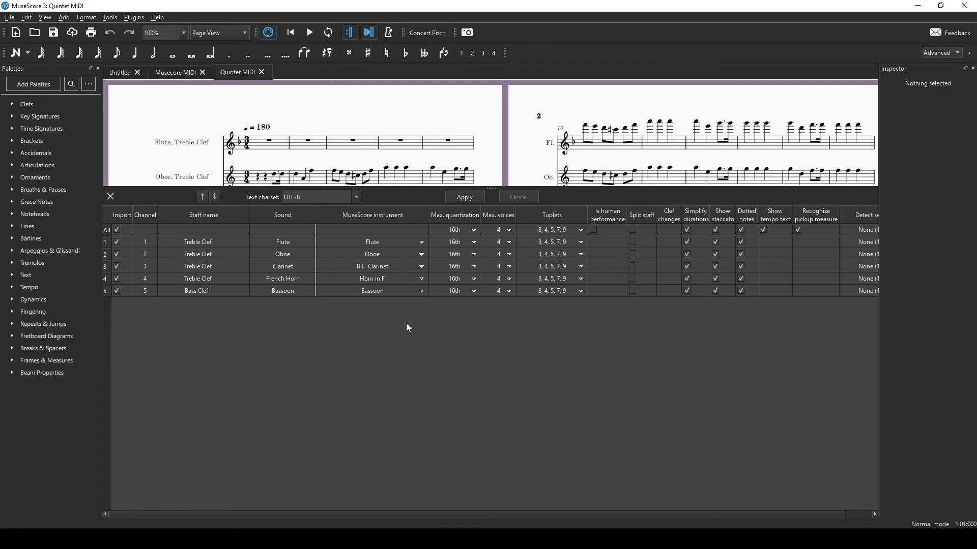
mouse_move(410, 318)
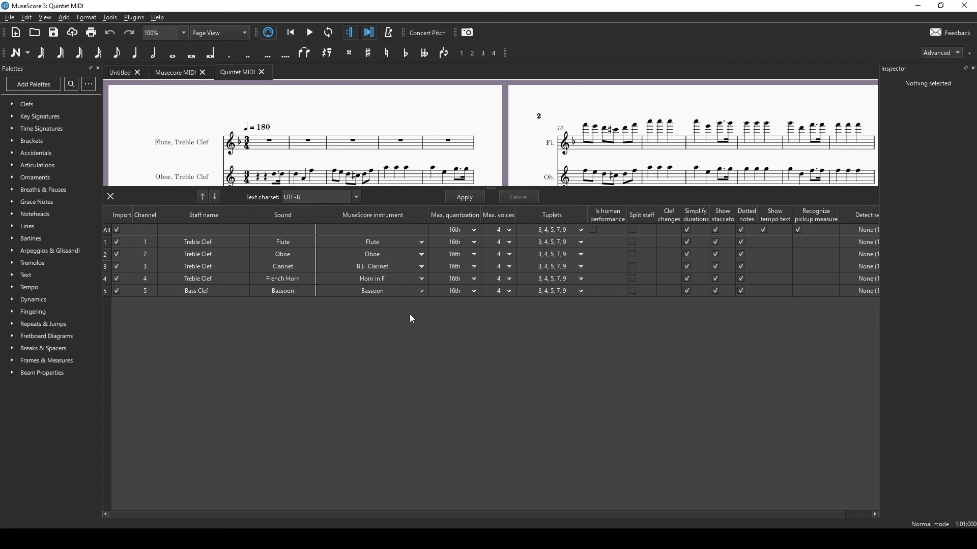